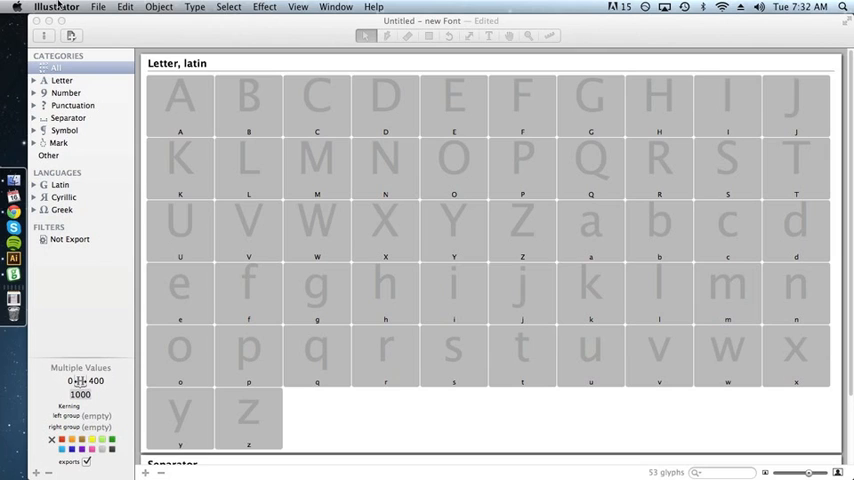
pyautogui.moveTo(248, 192)
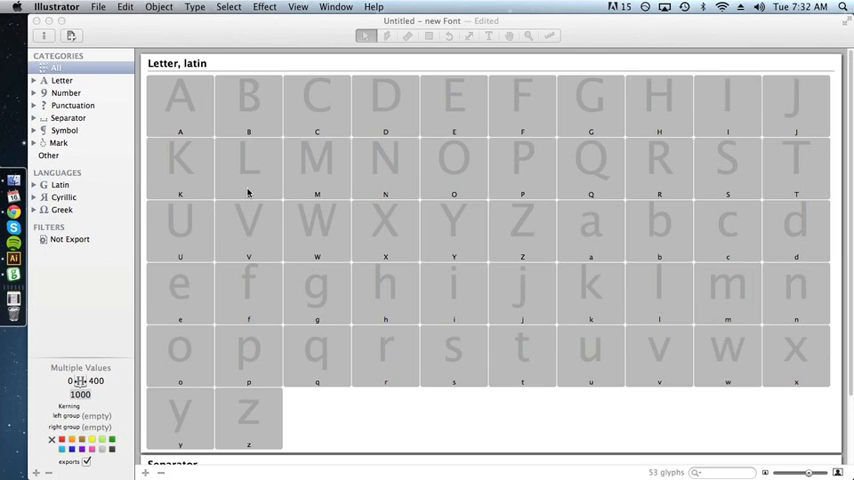
pyautogui.moveTo(200, 180)
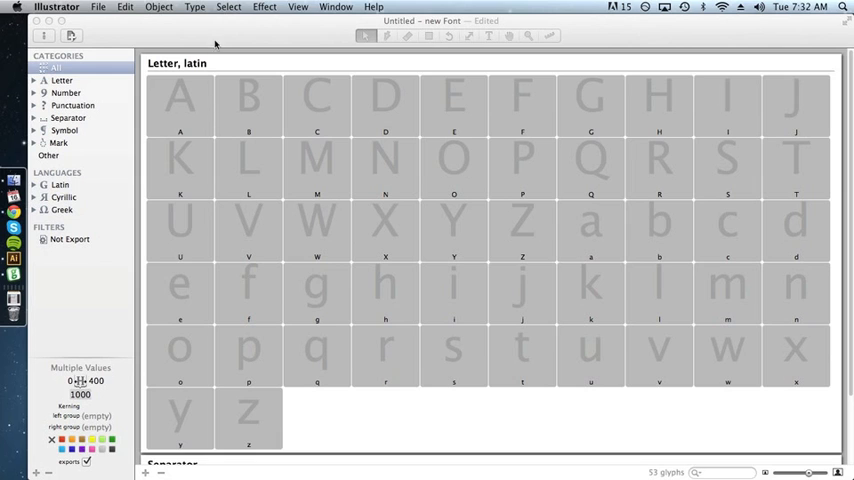
# Show the font's metrics: ascender 750, cap height 500, x-height 250, descender -250.
pyautogui.click(106, 8)
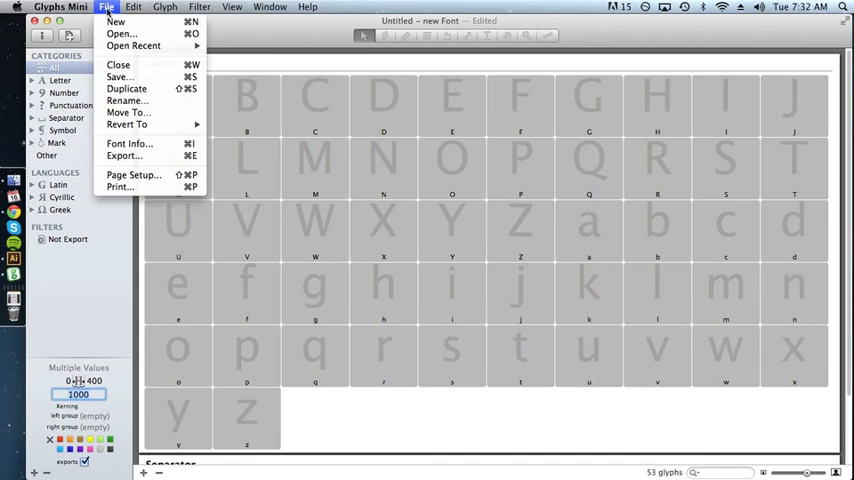
pyautogui.moveTo(116, 20)
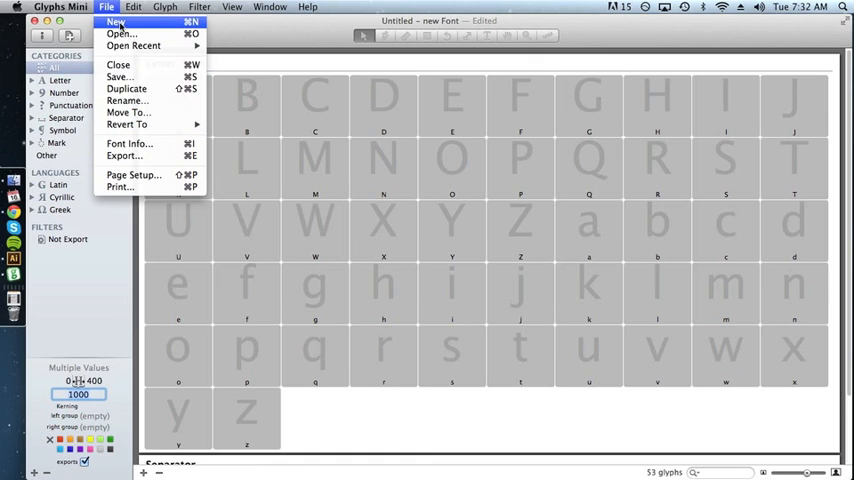
pyautogui.click(128, 144)
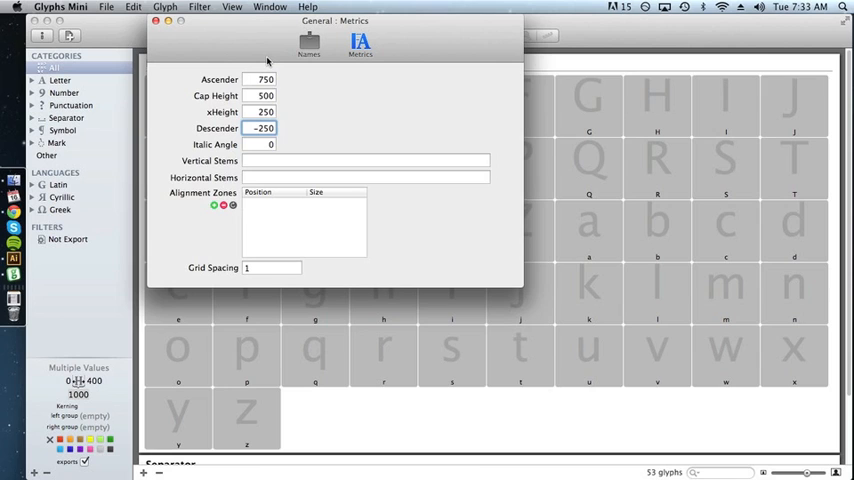
pyautogui.moveTo(266, 60)
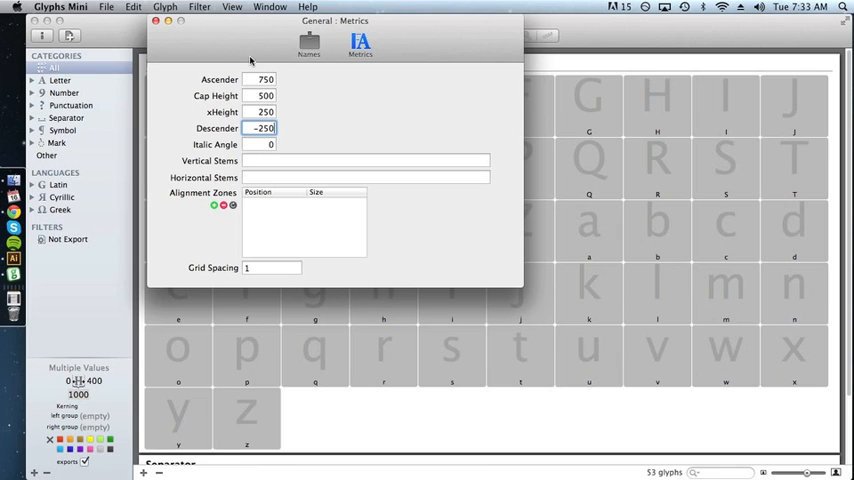
# Leave the metrics settings and generate the missing digit glyphs 0–9.
pyautogui.click(156, 20)
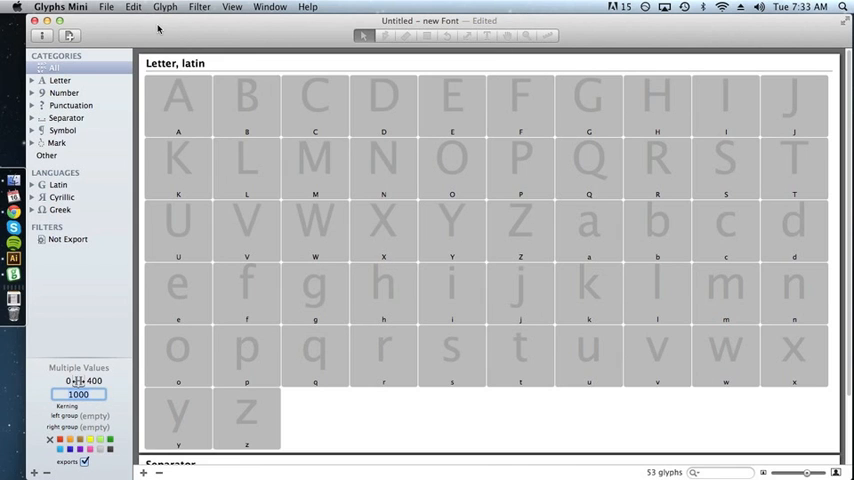
pyautogui.click(178, 104)
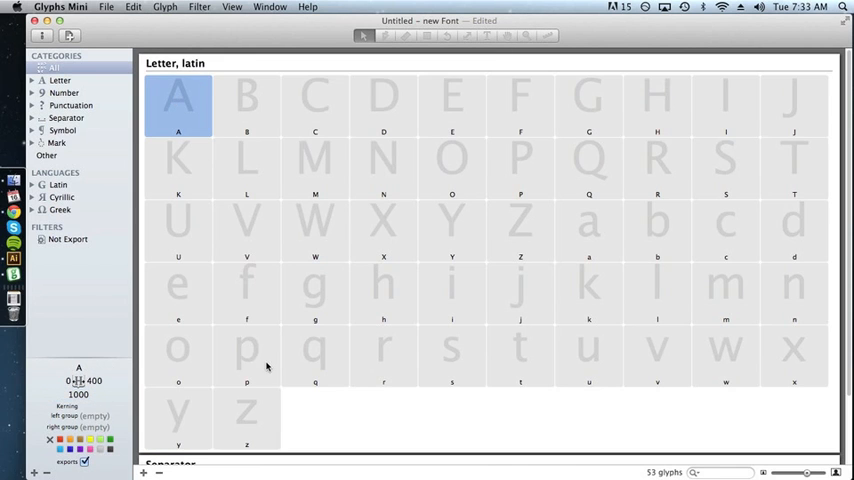
pyautogui.press('cmd+a')
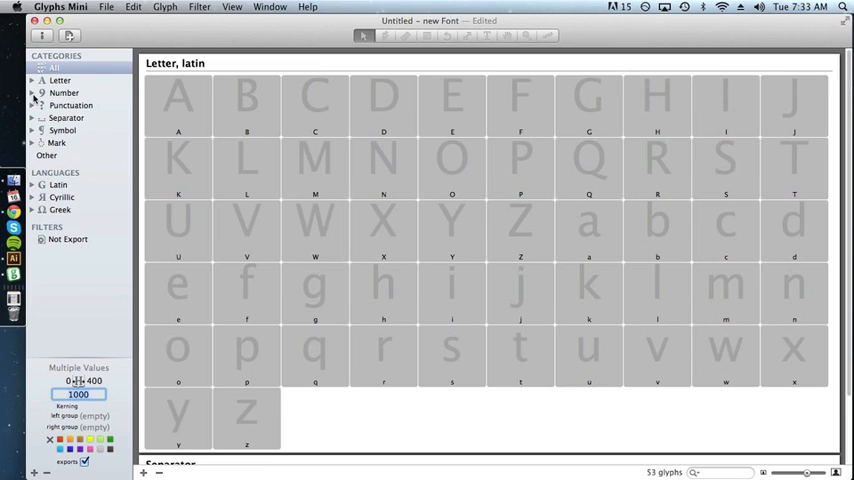
pyautogui.click(64, 92)
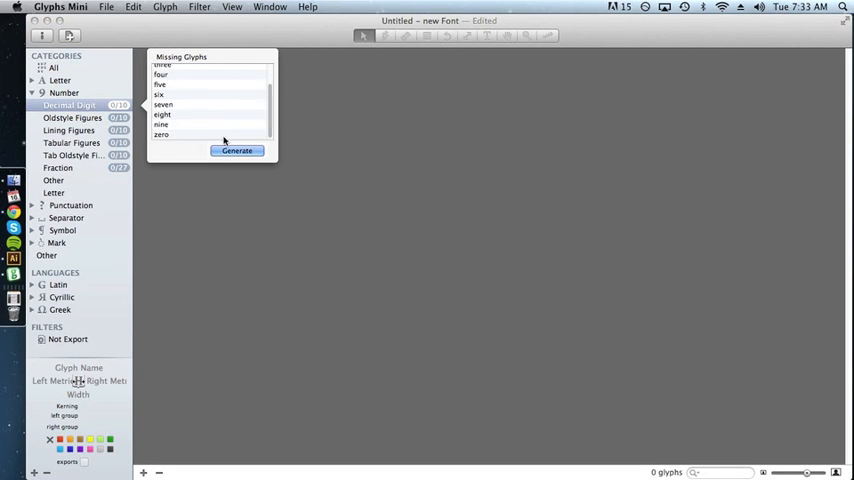
pyautogui.click(236, 150)
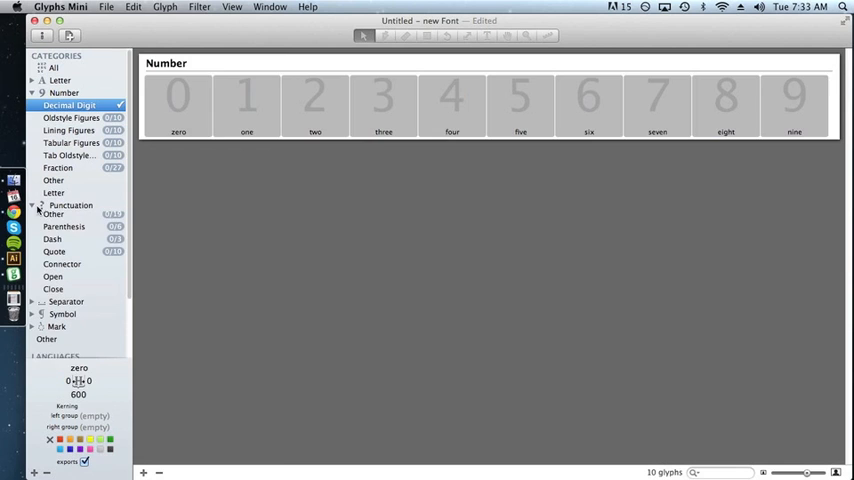
# Generate the missing punctuation and math symbol glyphs.
pyautogui.click(52, 218)
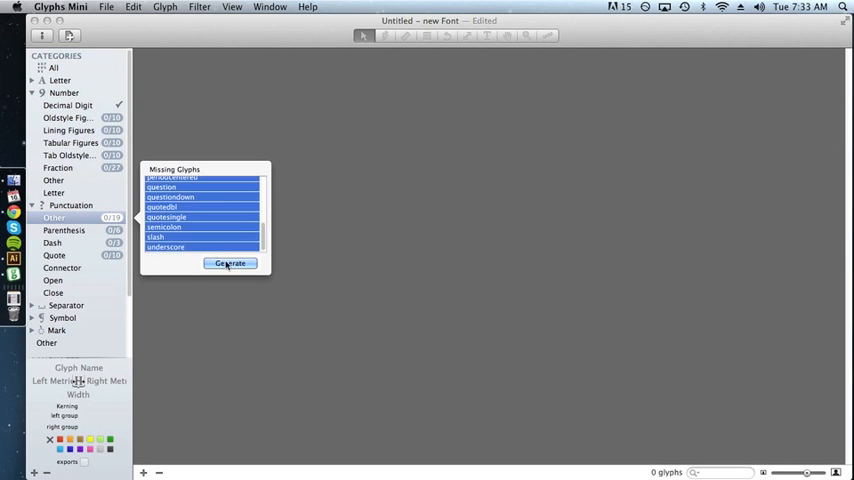
pyautogui.click(230, 264)
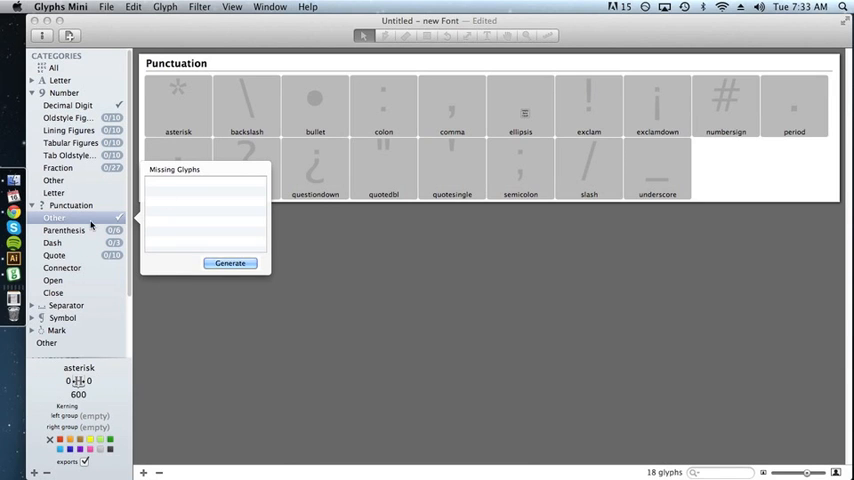
pyautogui.click(230, 264)
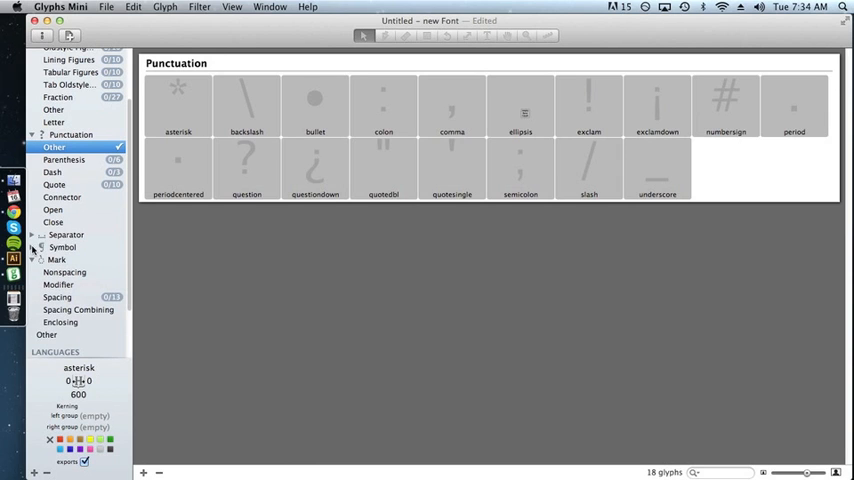
pyautogui.click(52, 272)
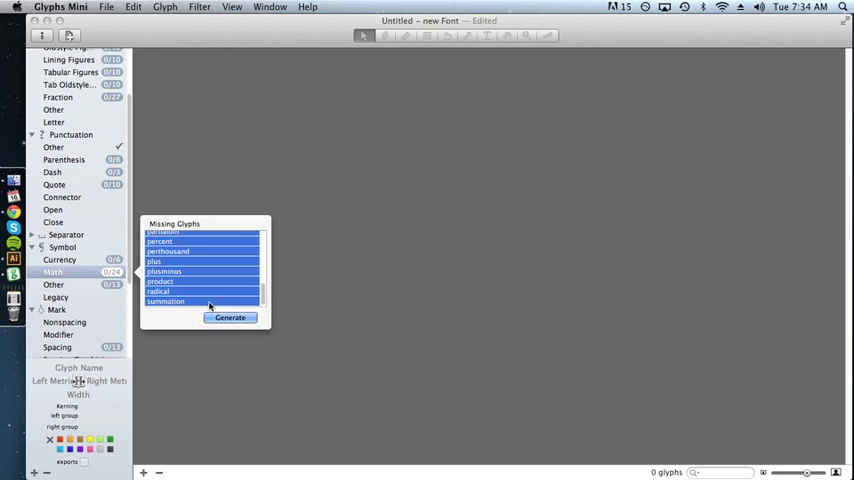
pyautogui.click(230, 316)
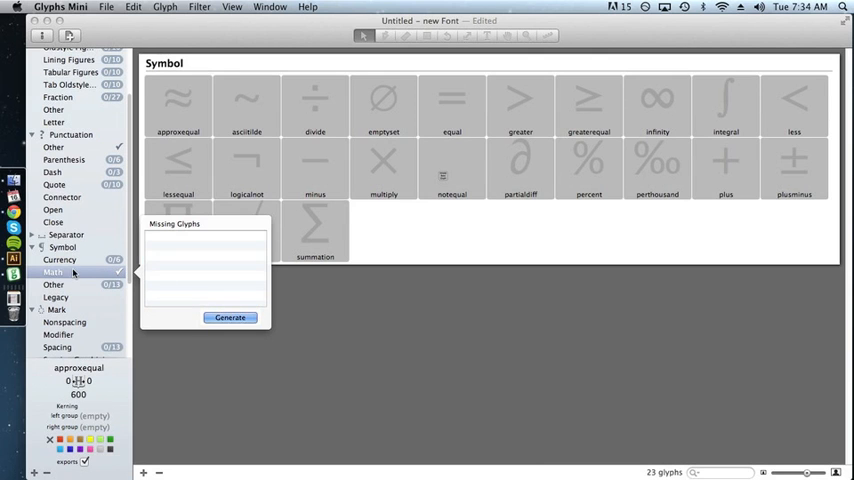
# Generate the missing currency glyphs (cent through yen) and move to Illustrator.
pyautogui.click(60, 260)
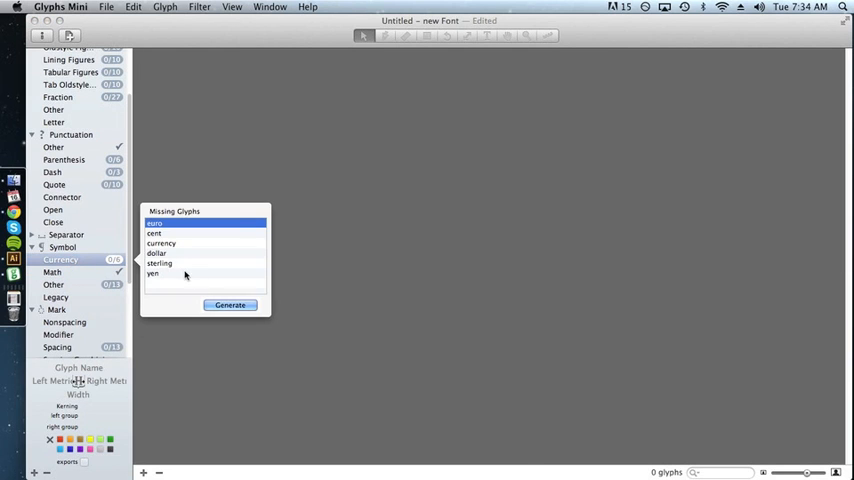
pyautogui.click(230, 304)
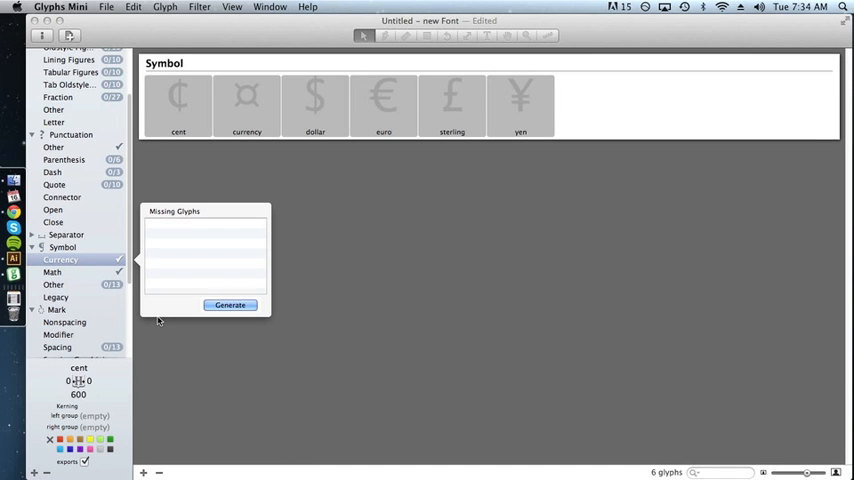
pyautogui.click(230, 304)
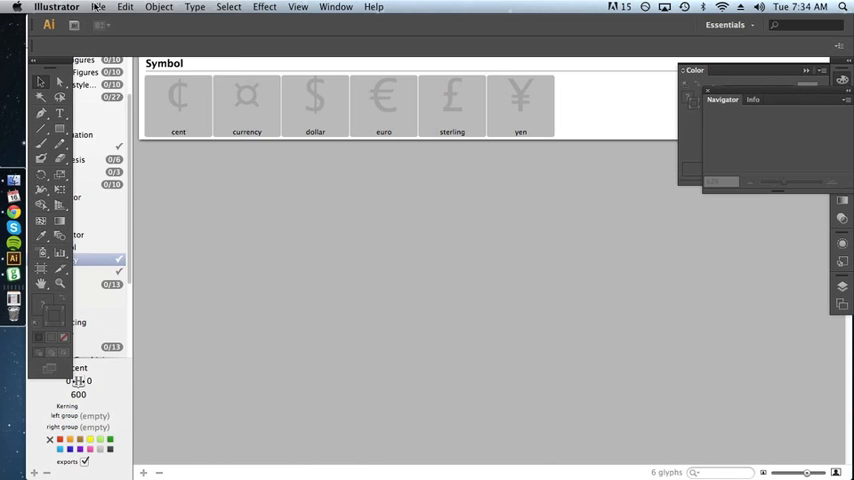
# Start a new Illustrator document with a custom 1000 pt width.
pyautogui.click(98, 8)
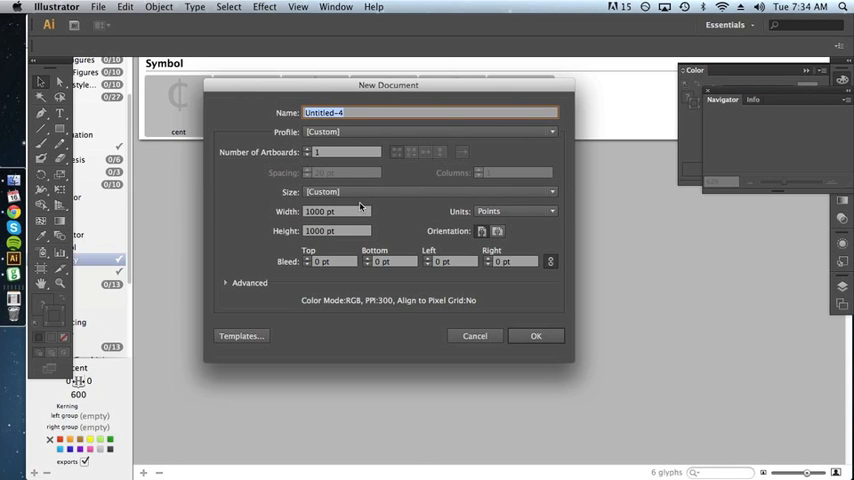
pyautogui.moveTo(388, 232)
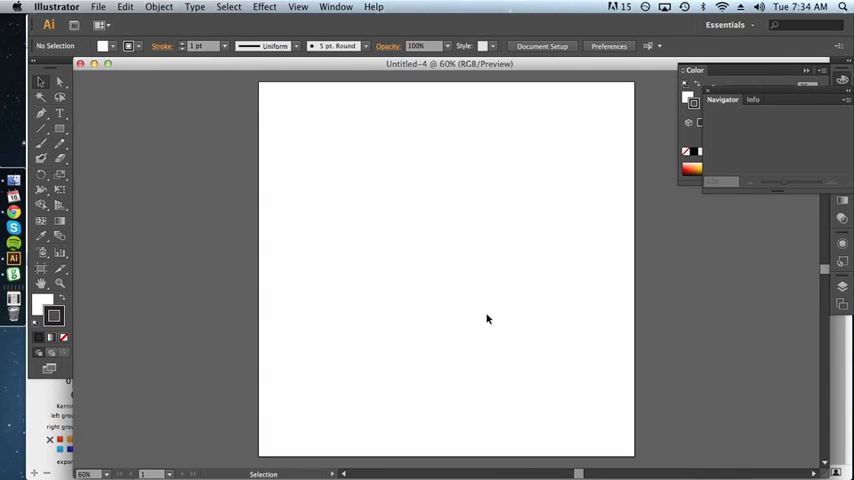
# Adjust a preference section and switch the active fill/stroke colour swatch.
pyautogui.click(58, 8)
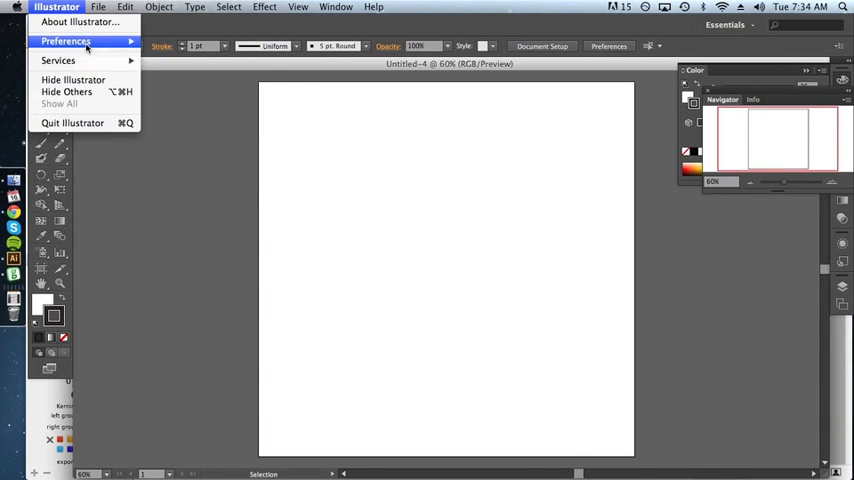
pyautogui.click(66, 40)
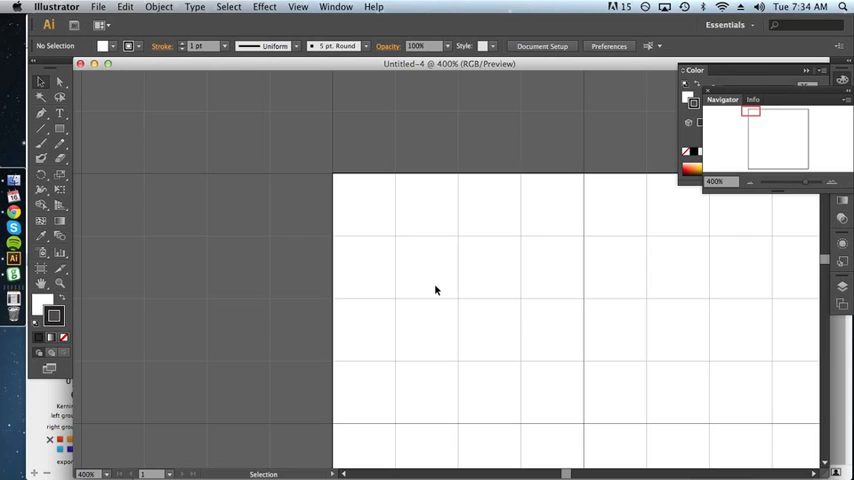
pyautogui.moveTo(436, 364)
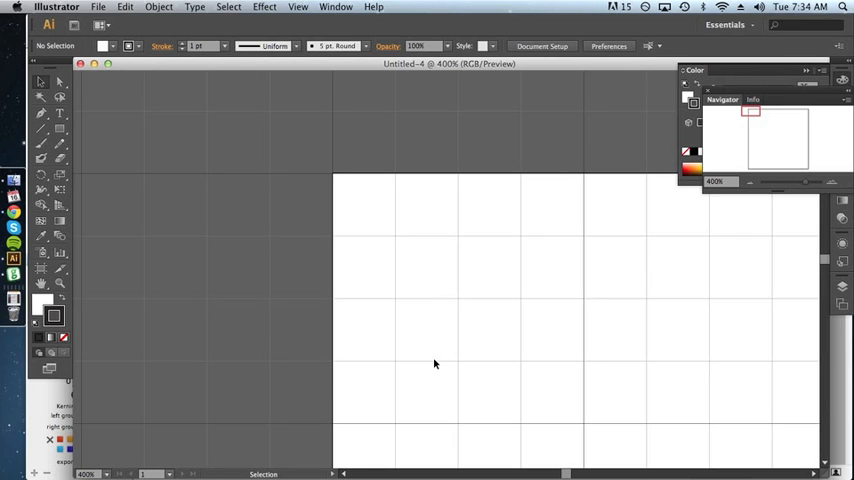
pyautogui.moveTo(428, 400)
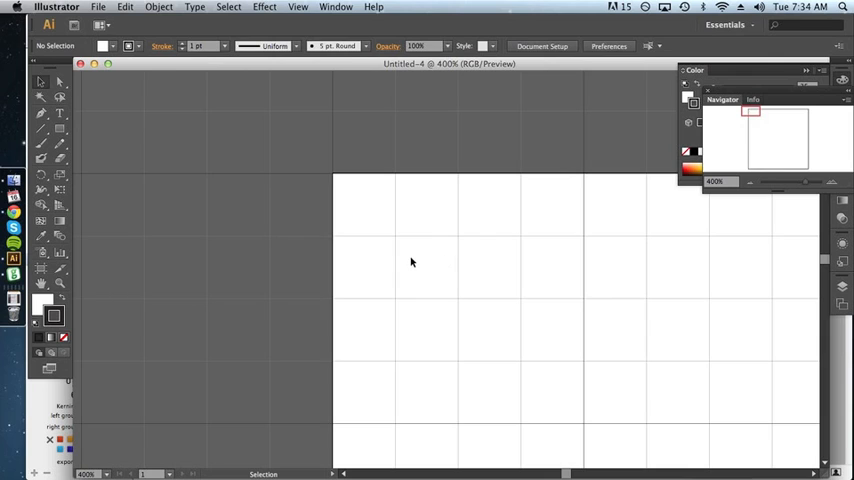
pyautogui.moveTo(406, 260)
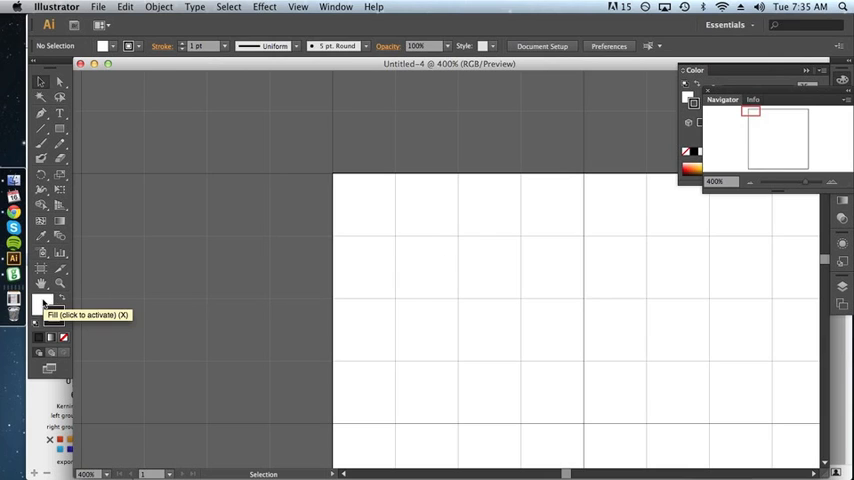
pyautogui.click(56, 320)
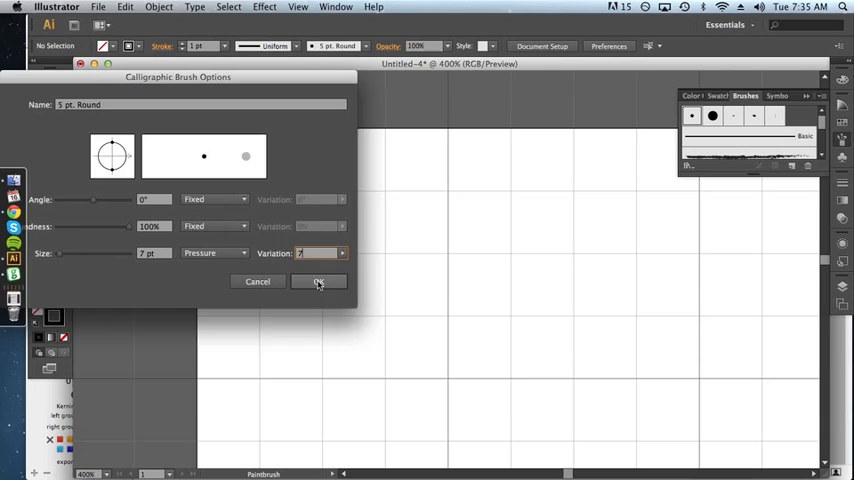
# Confirm the pressure-sensitive round brush and draw A–Z, a–z, 0–9 and punctuation on the grid.
pyautogui.click(318, 280)
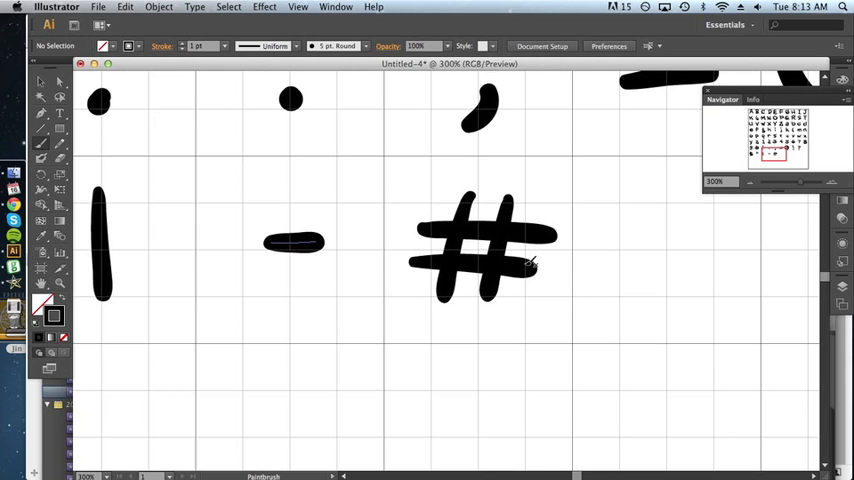
pyautogui.moveTo(504, 278)
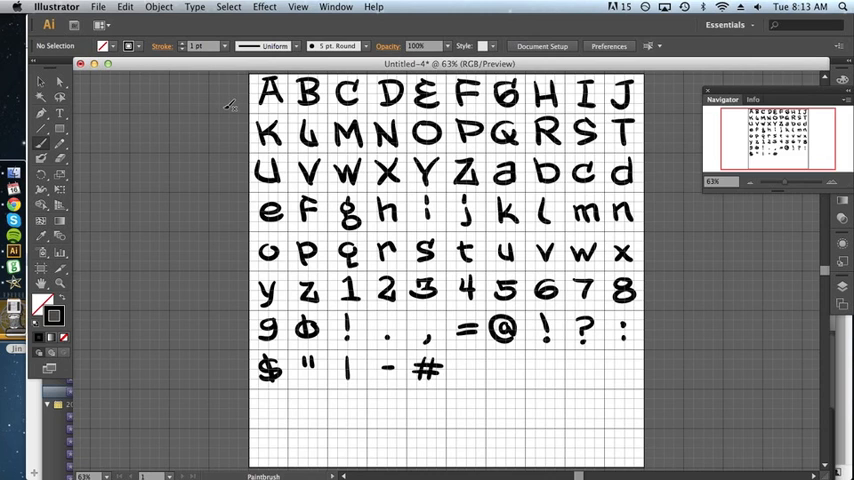
# Select every drawn character and convert the strokes to filled outlines via Outline Stroke.
pyautogui.press('cmd+a')
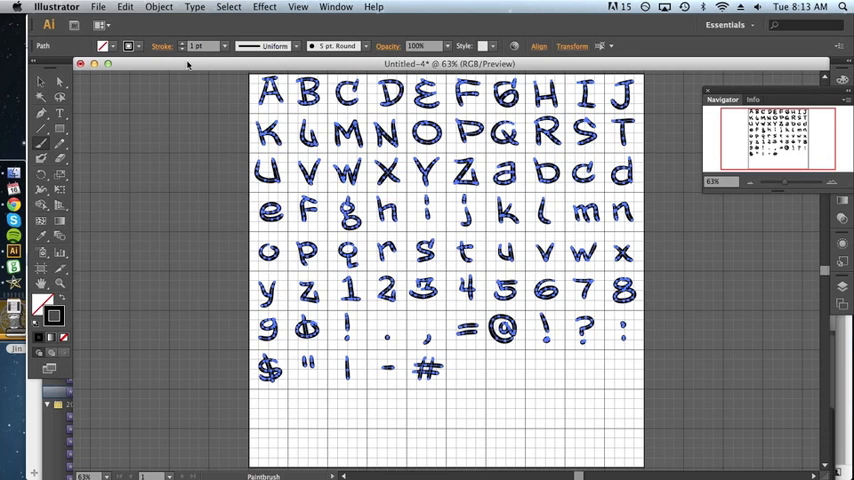
pyautogui.click(160, 8)
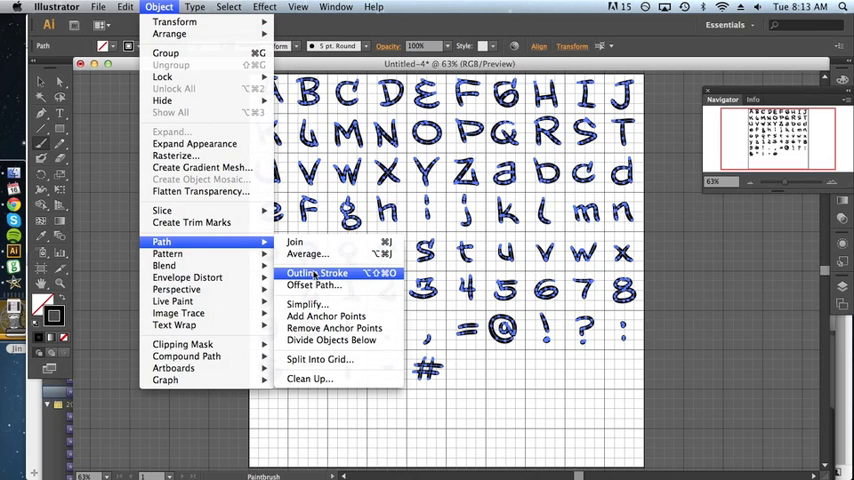
pyautogui.click(318, 272)
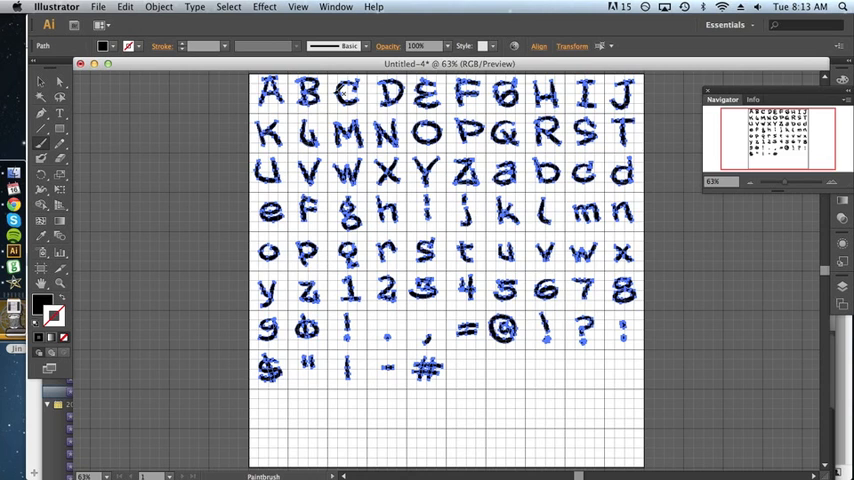
pyautogui.click(336, 8)
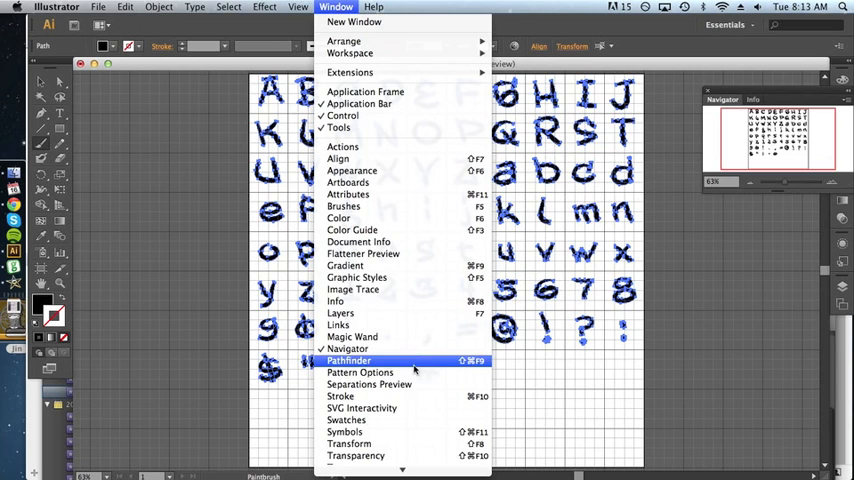
# Show the Pathfinder shape-combining panel beside the outlined characters.
pyautogui.click(348, 360)
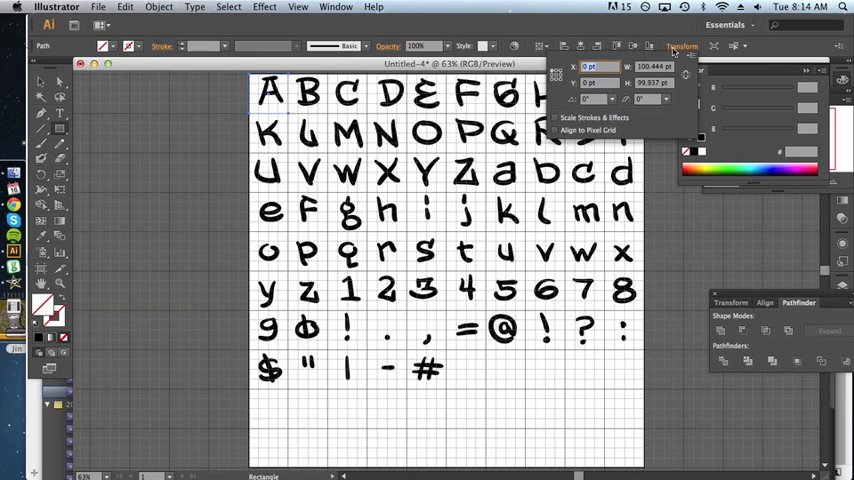
pyautogui.moveTo(638, 84)
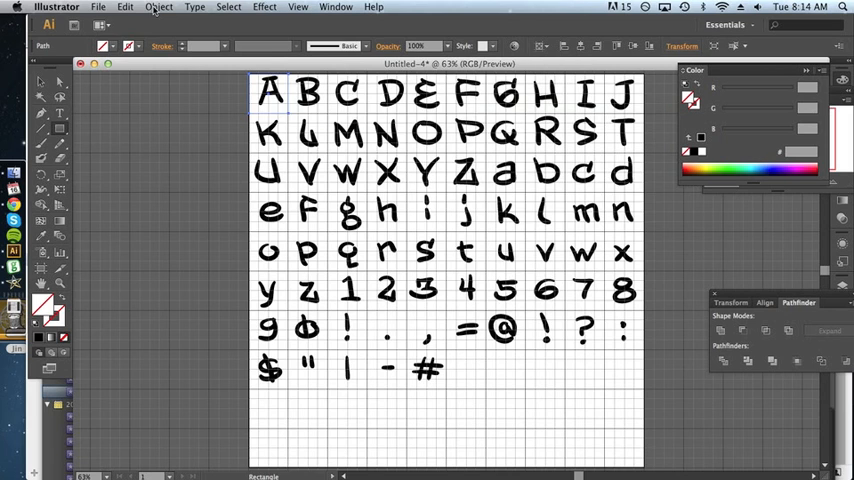
# Enter a move of Horizontal 100, Vertical 0 and confirm a rectangle about 100 by 51 pt.
pyautogui.click(160, 8)
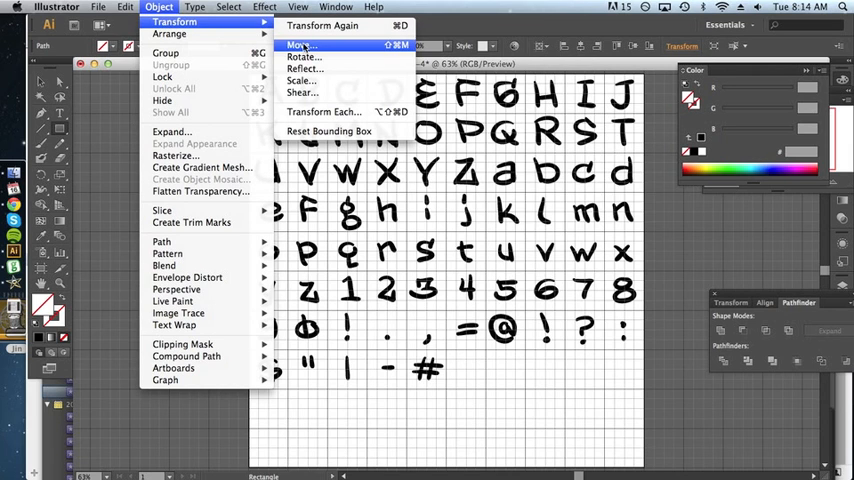
pyautogui.click(300, 44)
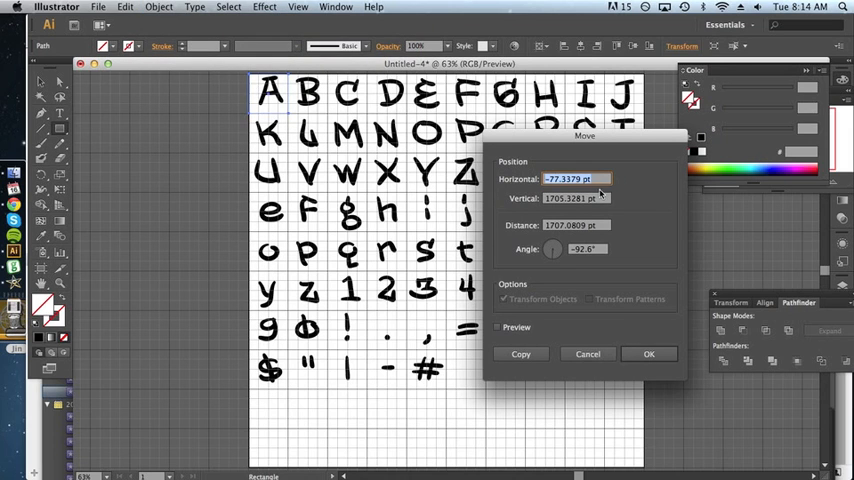
pyautogui.write('100')
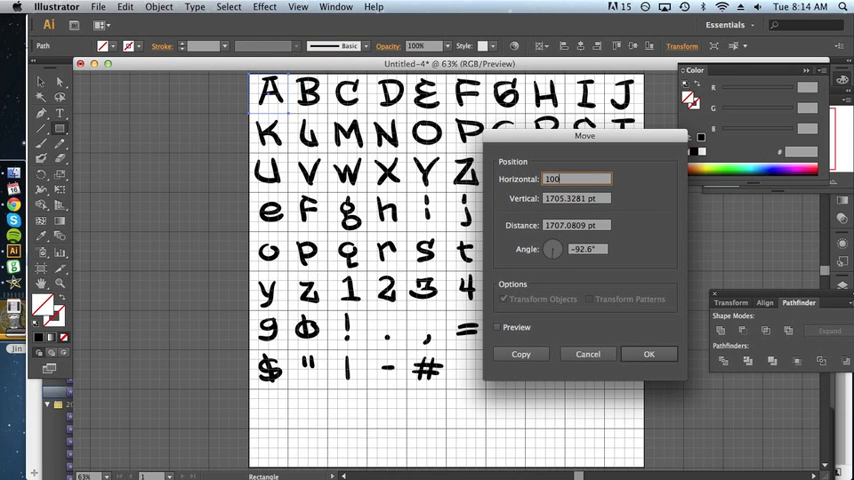
pyautogui.write('0')
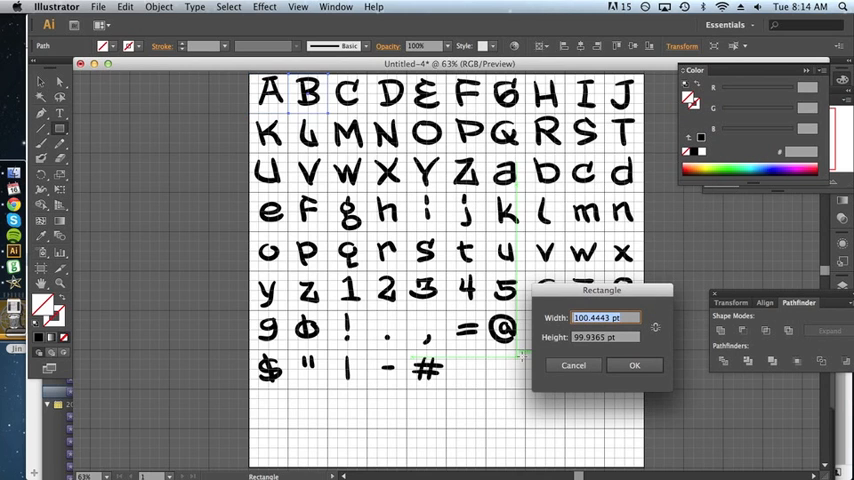
pyautogui.click(634, 364)
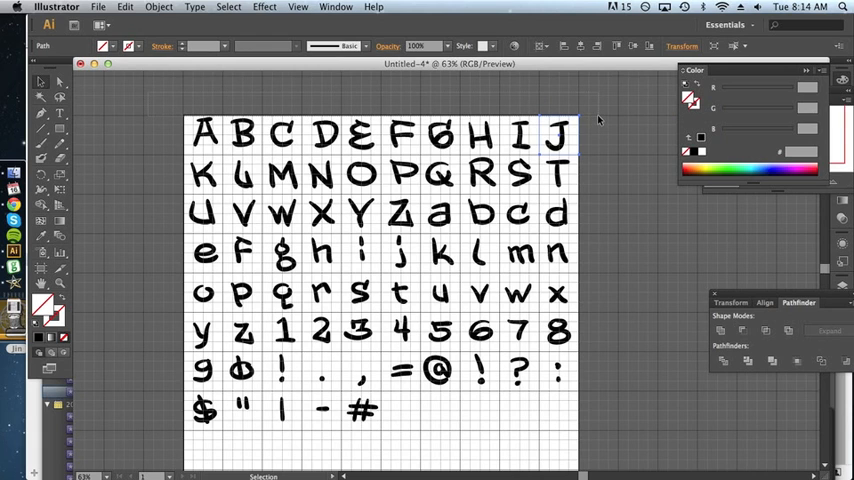
# Apply a move of Horizontal 0, Vertical 100 pt to the selection.
pyautogui.click(158, 8)
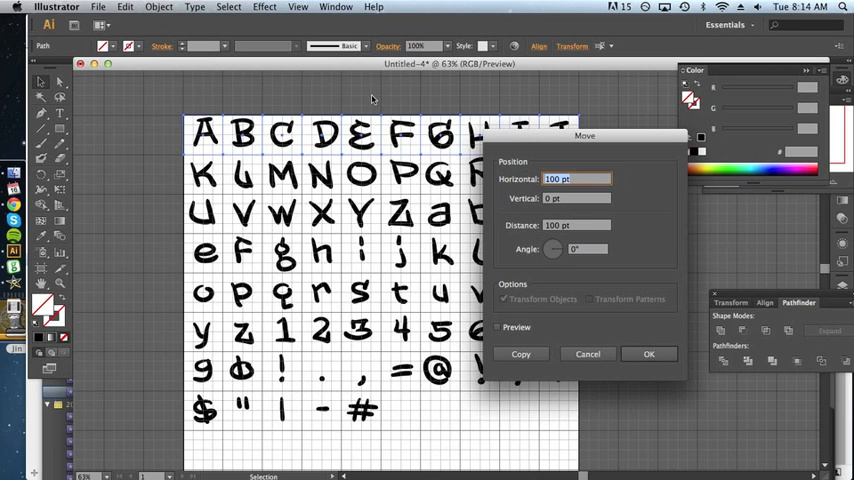
pyautogui.write('0')
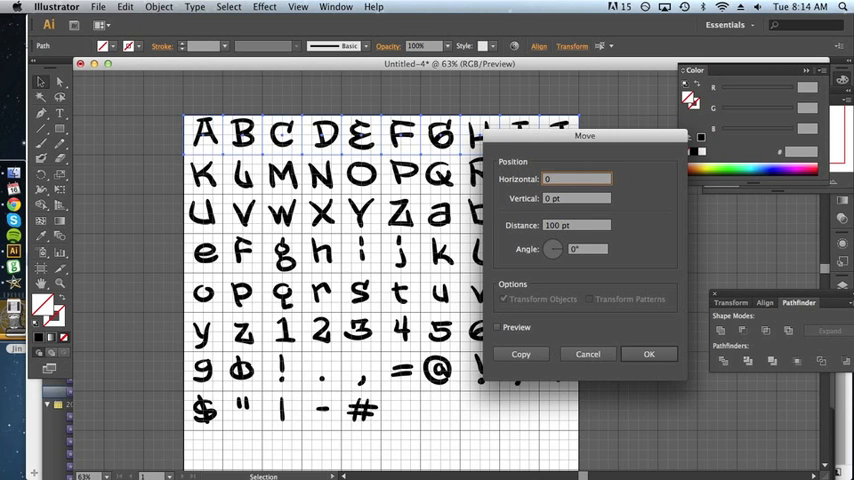
pyautogui.write('100')
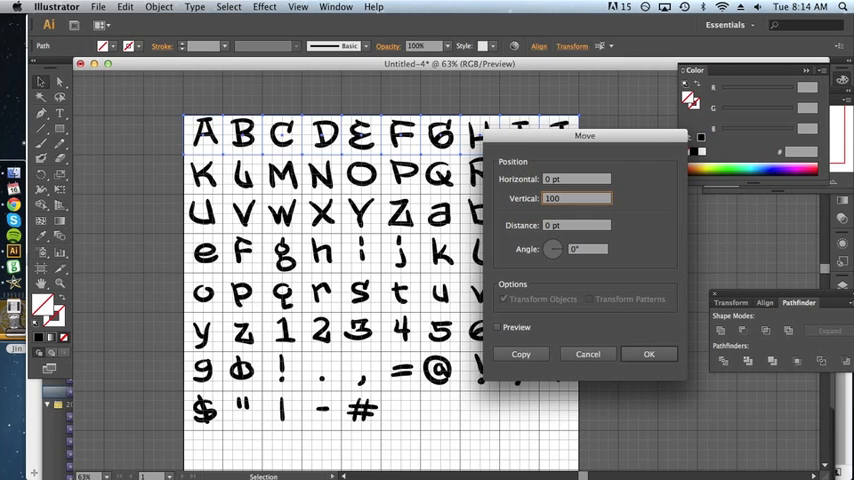
pyautogui.click(648, 352)
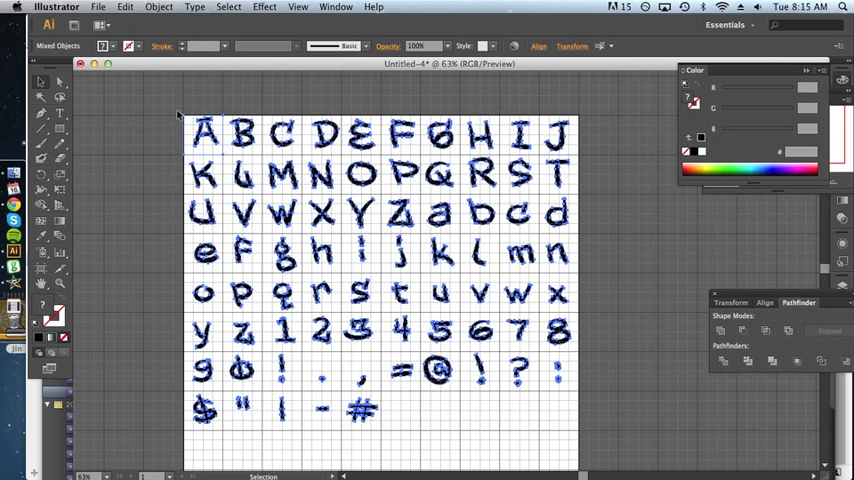
# Ungroup the characters and pick E, the dollar sign and A individually to check.
pyautogui.click(160, 8)
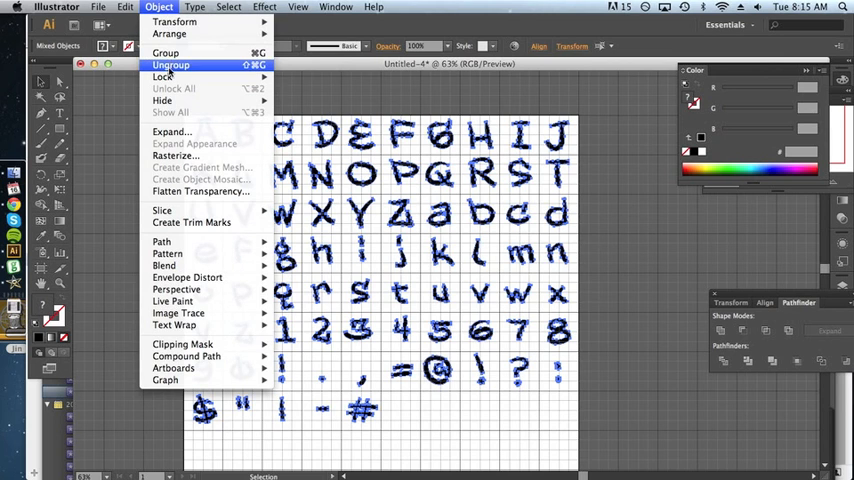
pyautogui.click(170, 64)
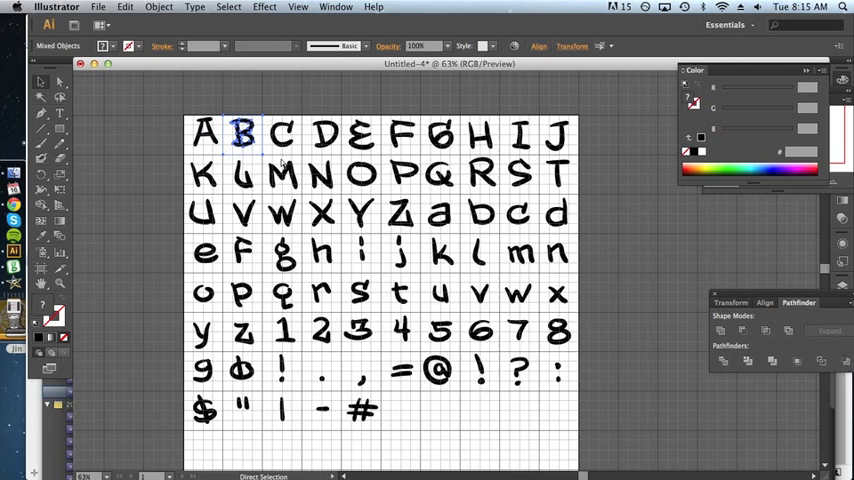
pyautogui.click(324, 132)
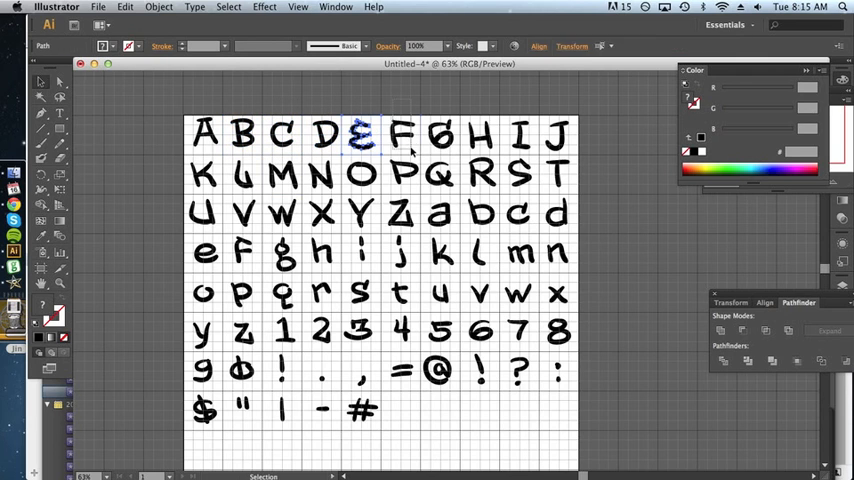
pyautogui.click(478, 136)
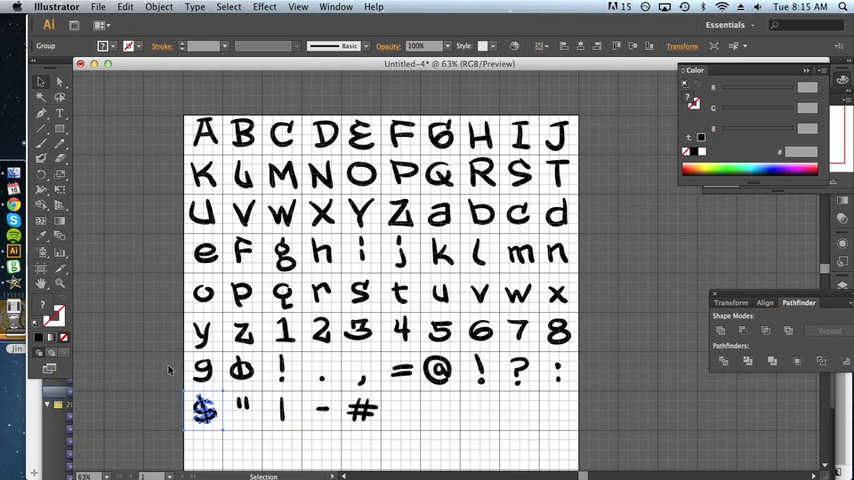
pyautogui.click(200, 332)
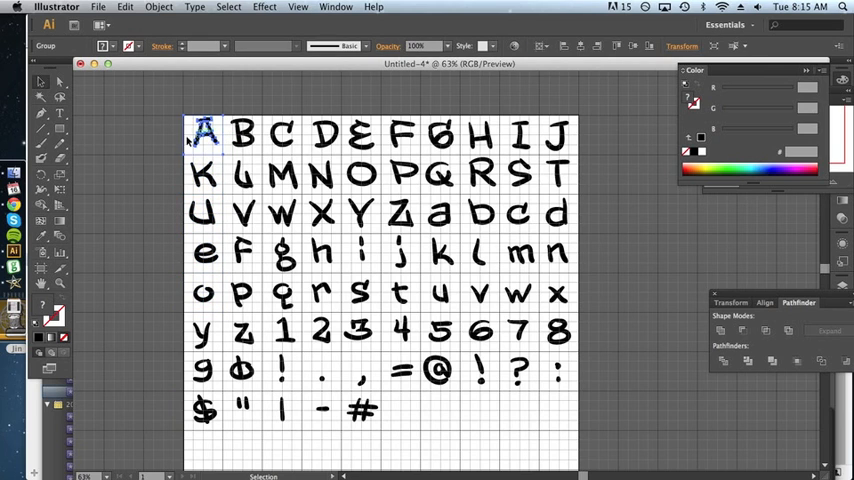
pyautogui.click(616, 144)
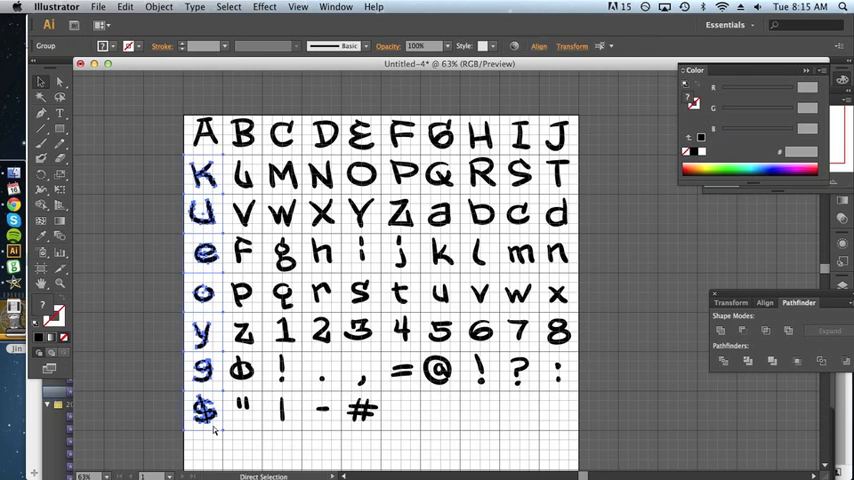
# Inspect individual brush-stroke characters such as the numeral 5, then show the Navigator overview of the sheet.
pyautogui.click(424, 404)
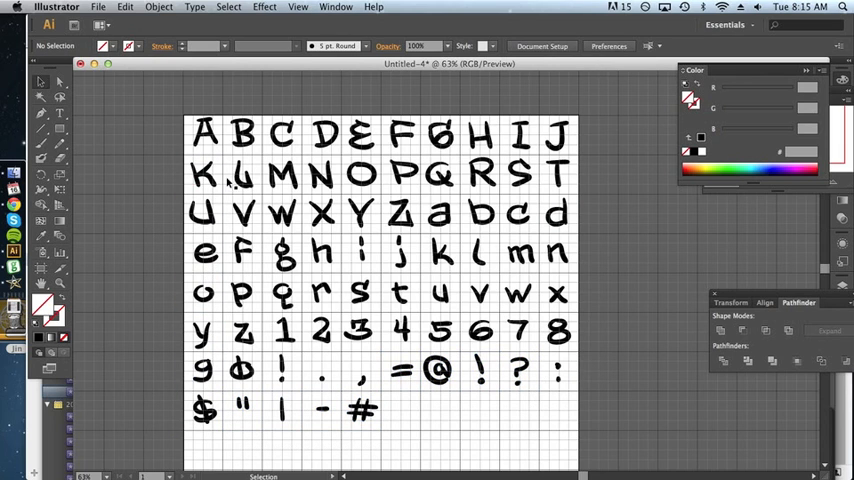
pyautogui.click(240, 178)
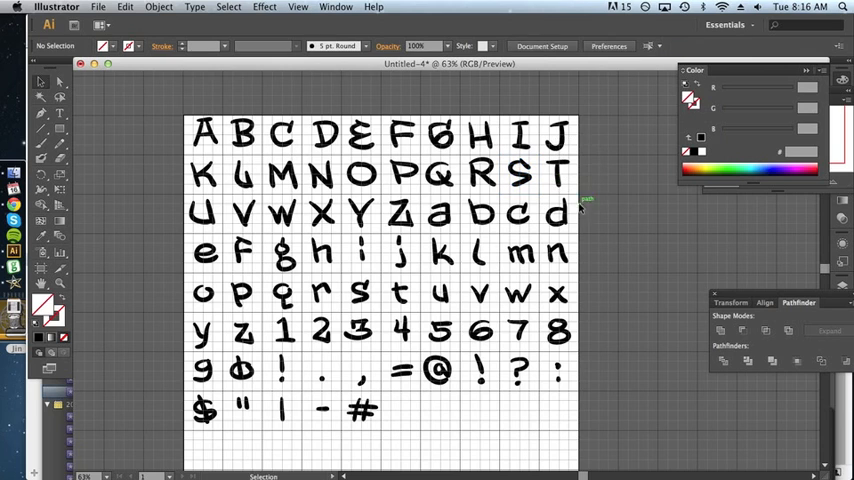
pyautogui.click(522, 252)
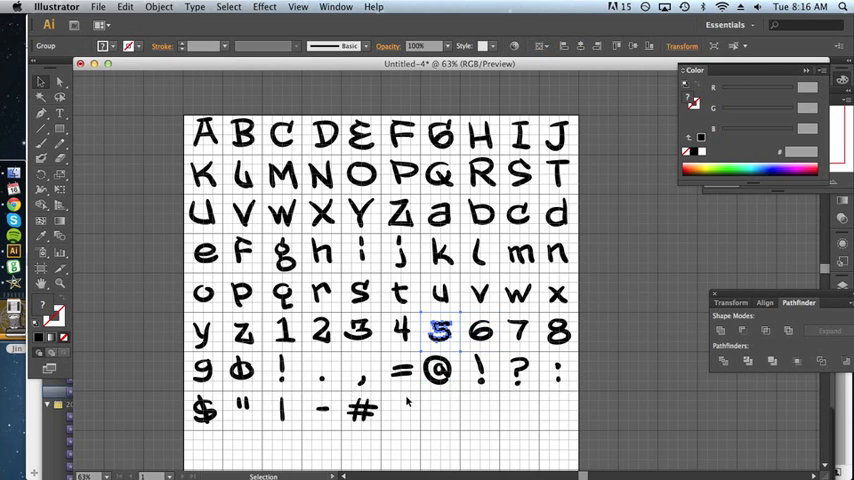
pyautogui.click(400, 330)
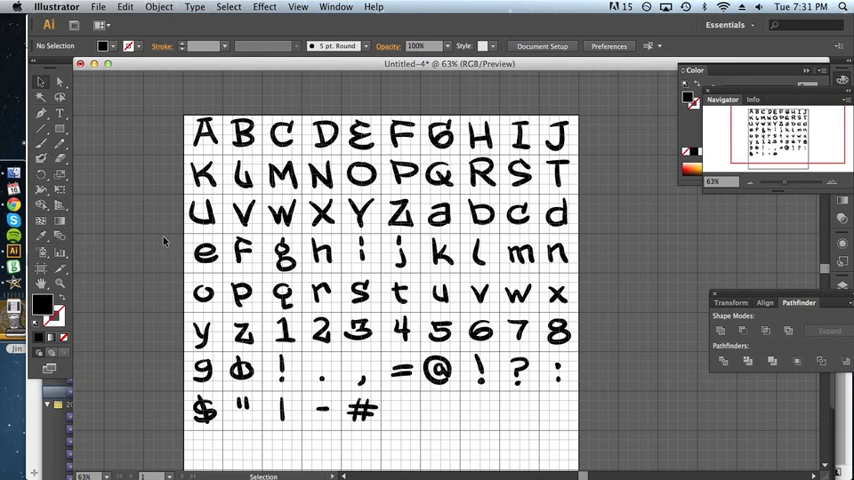
pyautogui.moveTo(188, 130)
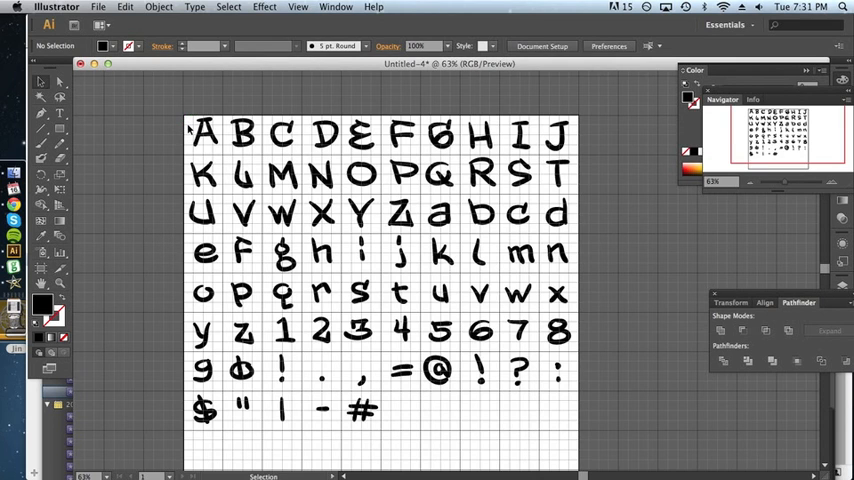
pyautogui.press('cmd+a')
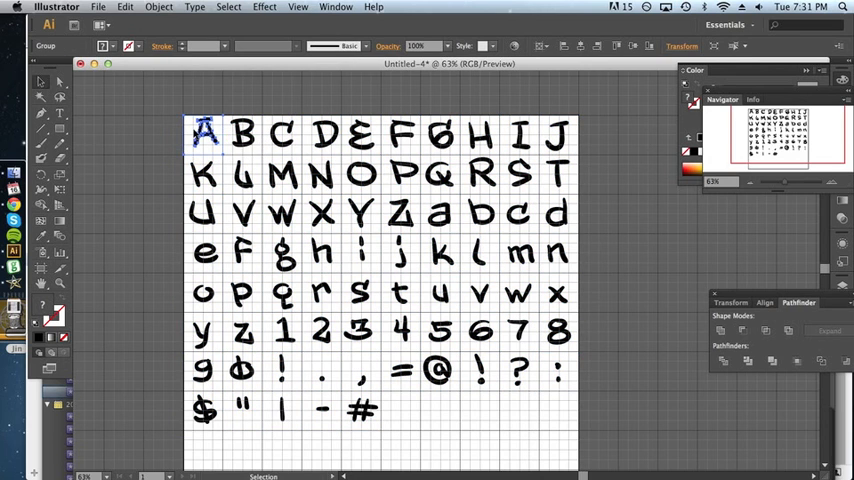
pyautogui.click(158, 108)
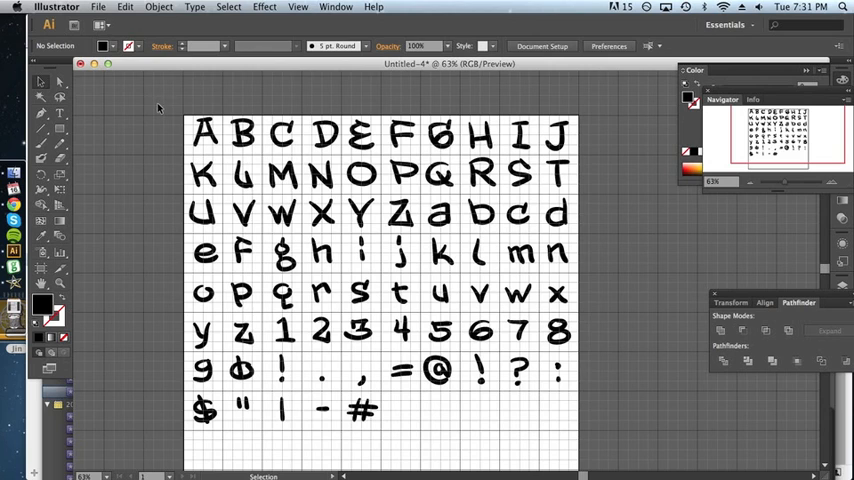
pyautogui.moveTo(160, 108)
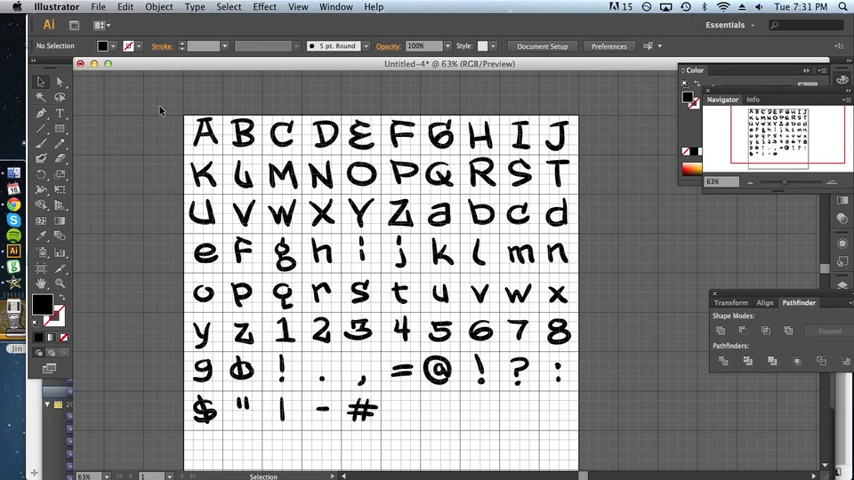
pyautogui.moveTo(160, 104)
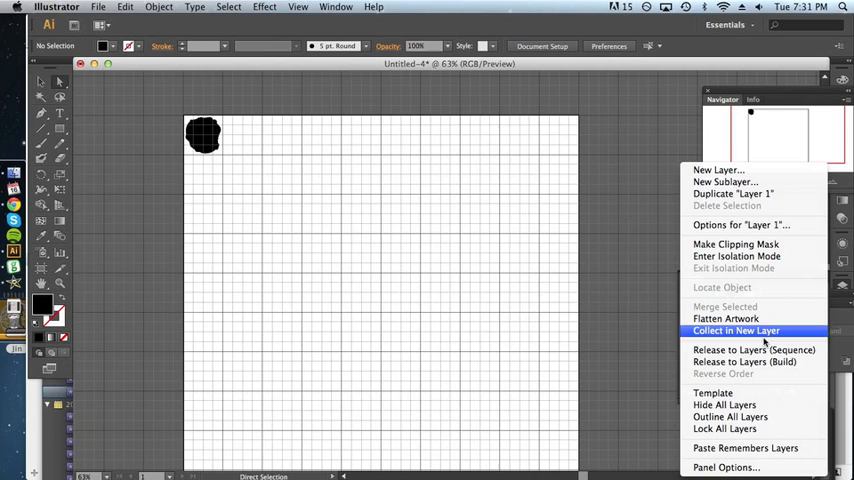
pyautogui.moveTo(752, 348)
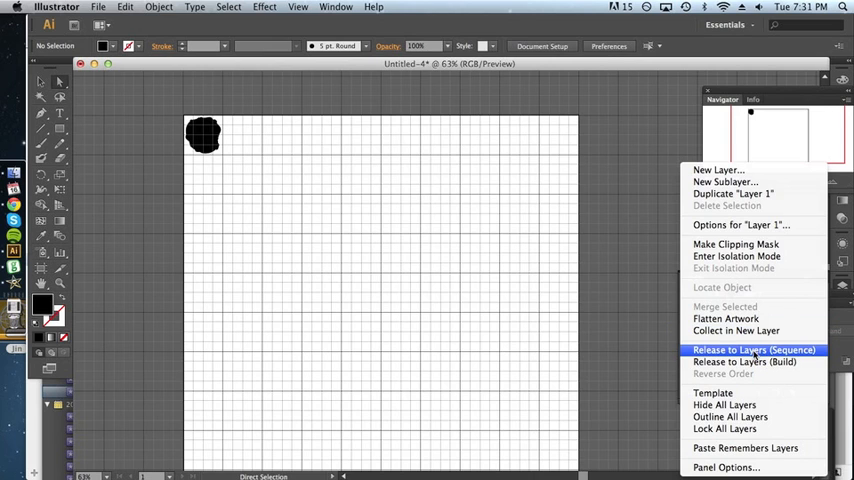
# Release the stacked characters to separate layers via Release to Layers (Sequence).
pyautogui.click(754, 348)
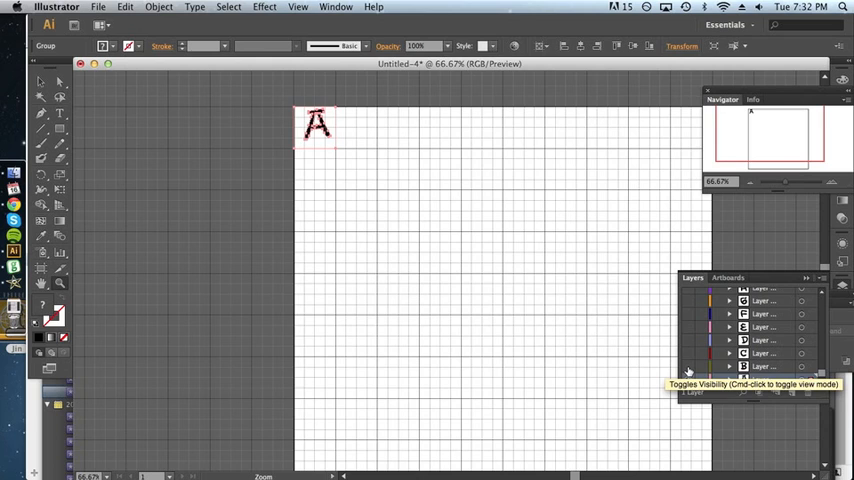
# Hide a character layer so only the A layer stays visible.
pyautogui.click(688, 372)
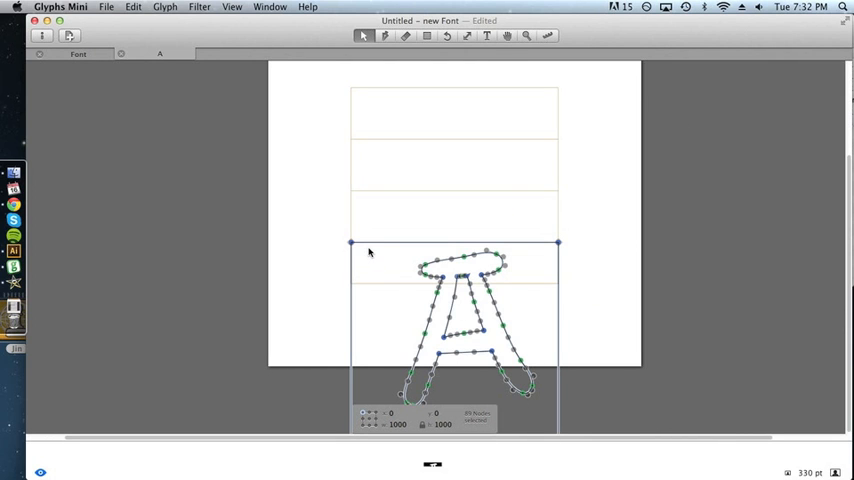
pyautogui.moveTo(556, 252)
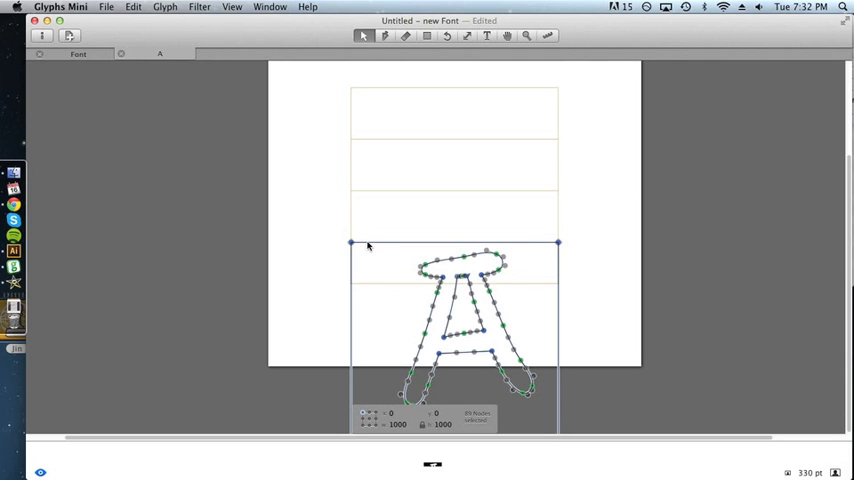
pyautogui.moveTo(356, 96)
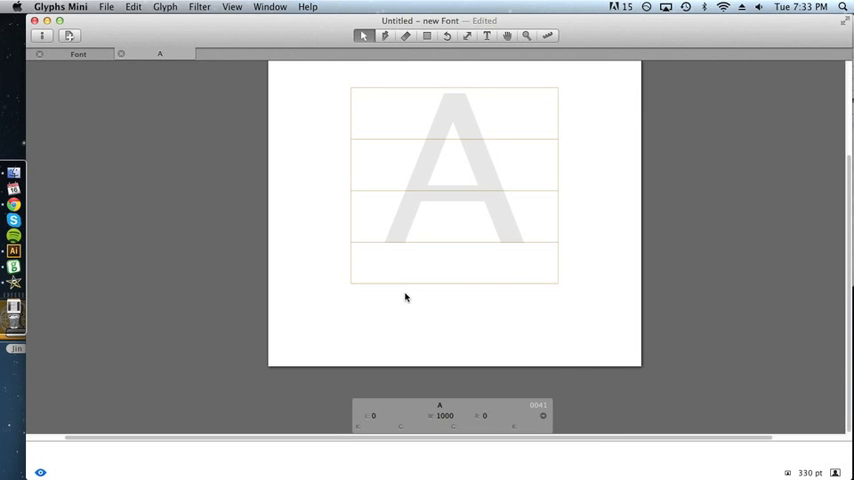
pyautogui.moveTo(404, 292)
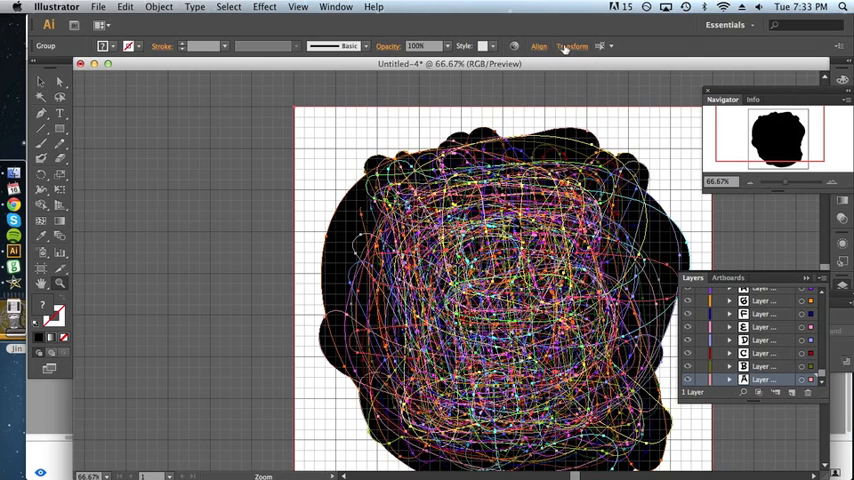
# Bring up the Transform size and position settings for the stacked characters.
pyautogui.click(572, 46)
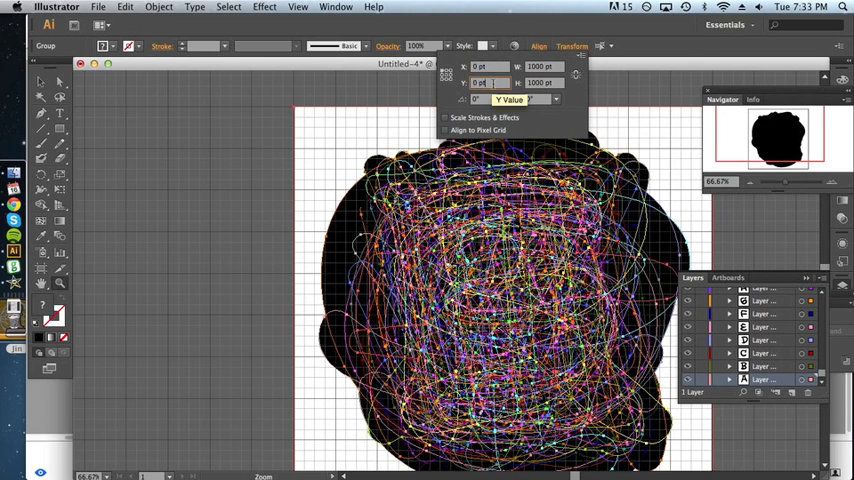
# Resize all overlapping characters to a value of 7 and apply it.
pyautogui.write('7')
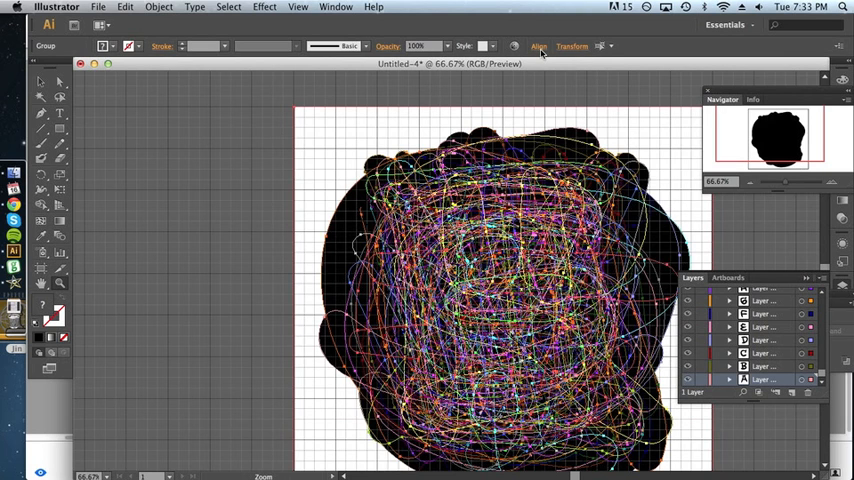
pyautogui.click(572, 46)
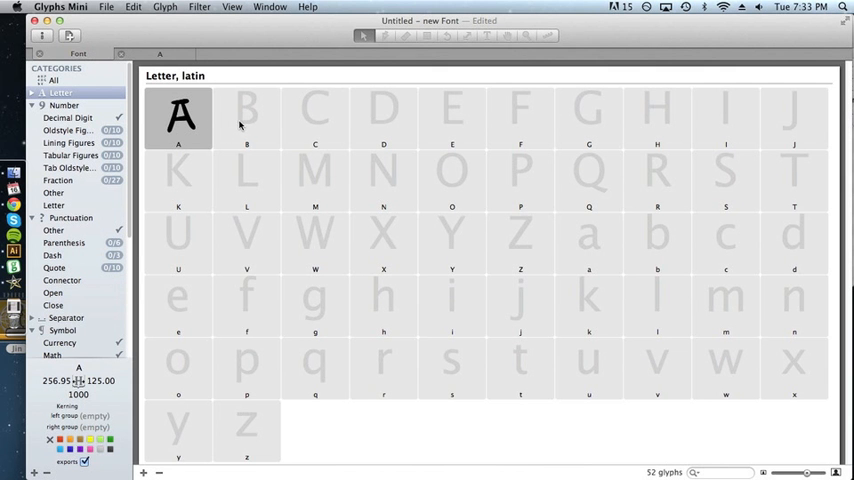
pyautogui.moveTo(236, 128)
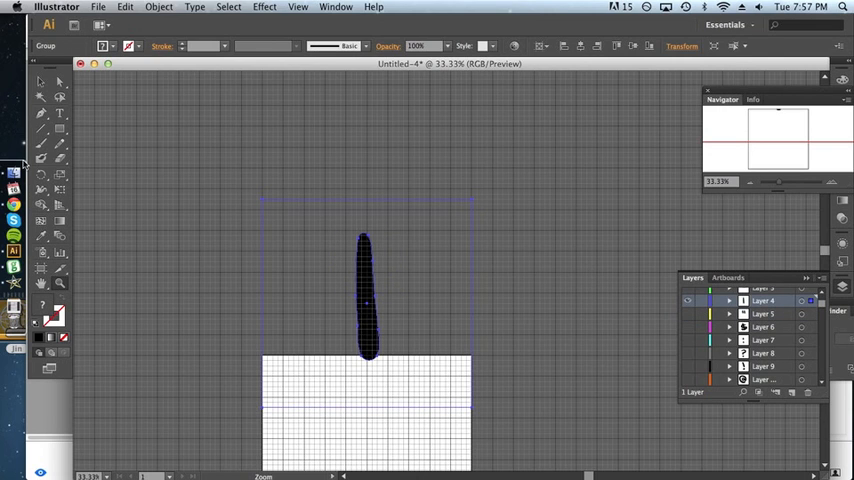
pyautogui.moveTo(12, 268)
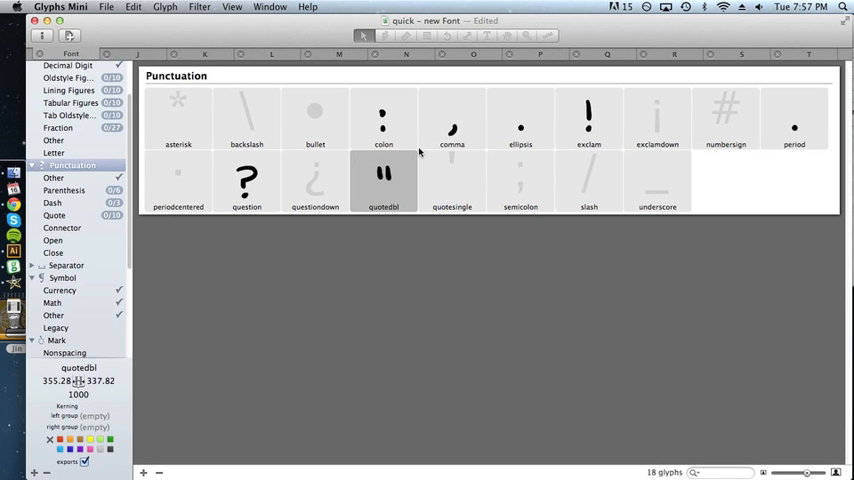
pyautogui.moveTo(70, 180)
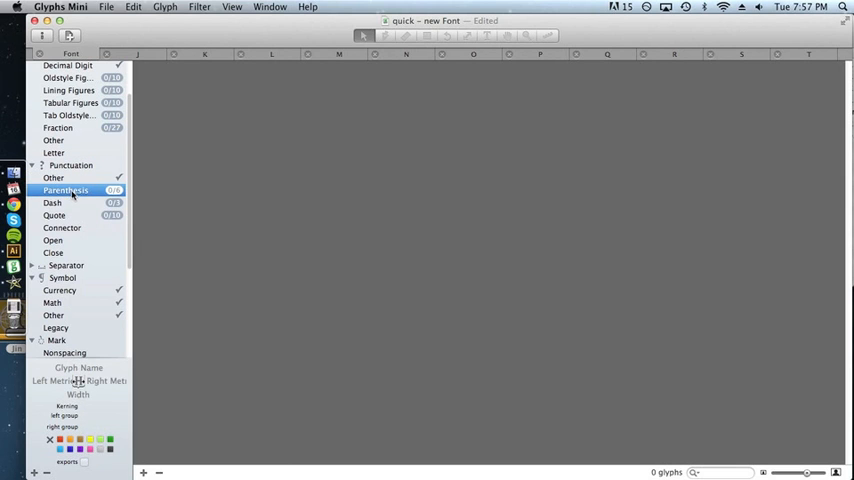
# Generate the missing quote glyphs from the Quote category.
pyautogui.click(62, 228)
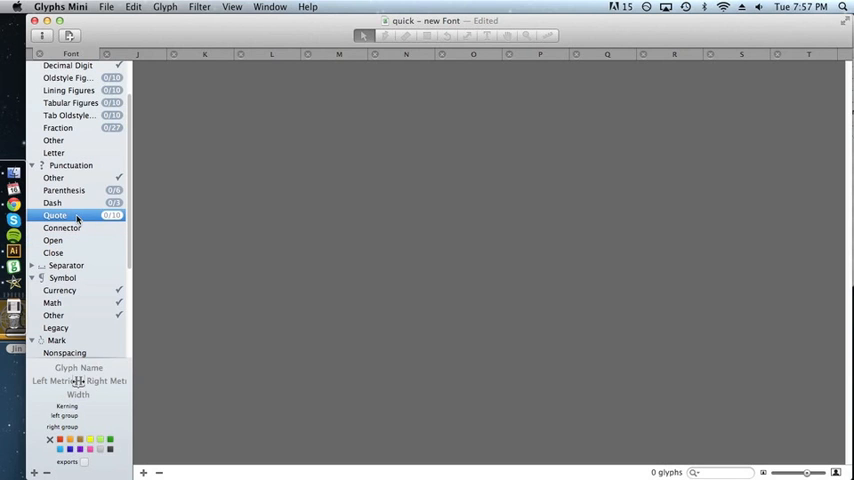
pyautogui.click(56, 216)
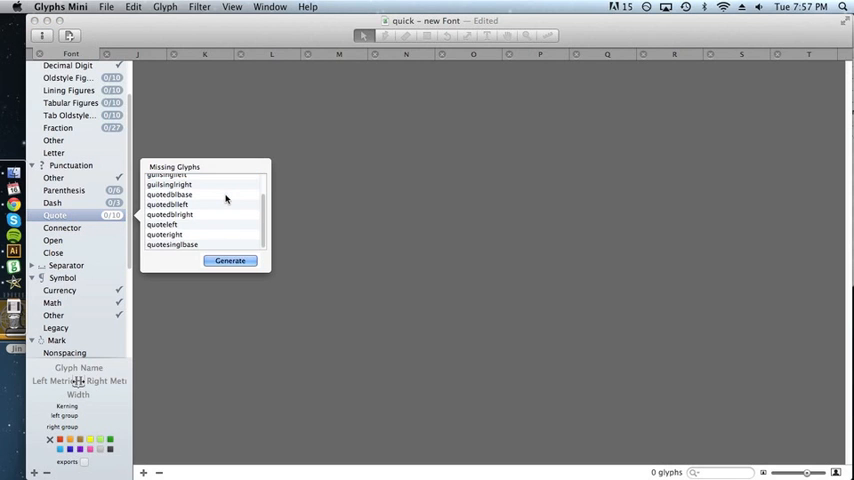
pyautogui.click(230, 260)
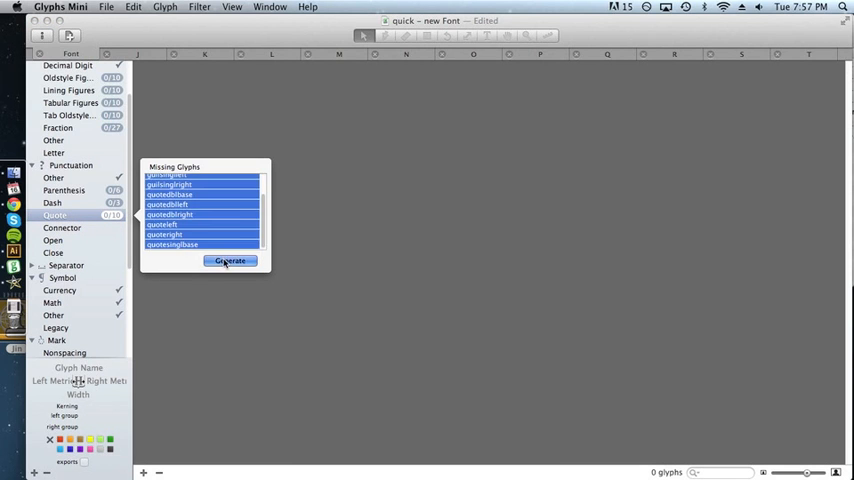
pyautogui.click(230, 260)
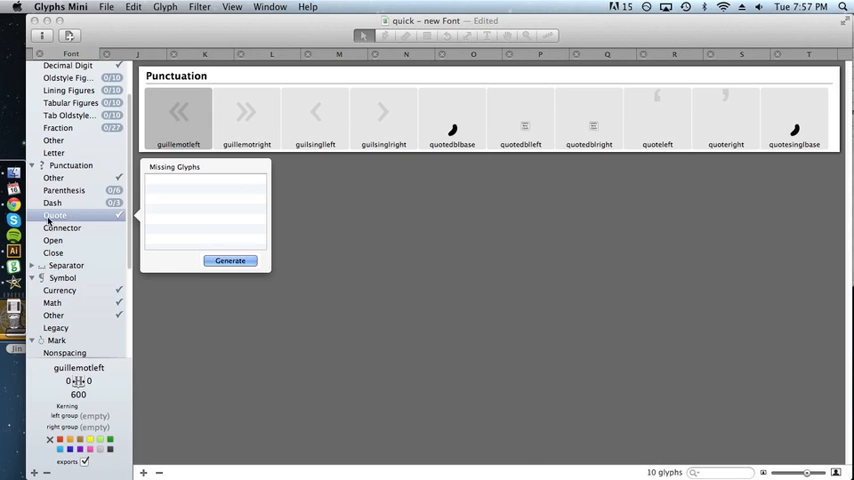
# Generate the missing dash glyphs and the missing parenthesis and bracket glyphs.
pyautogui.click(52, 202)
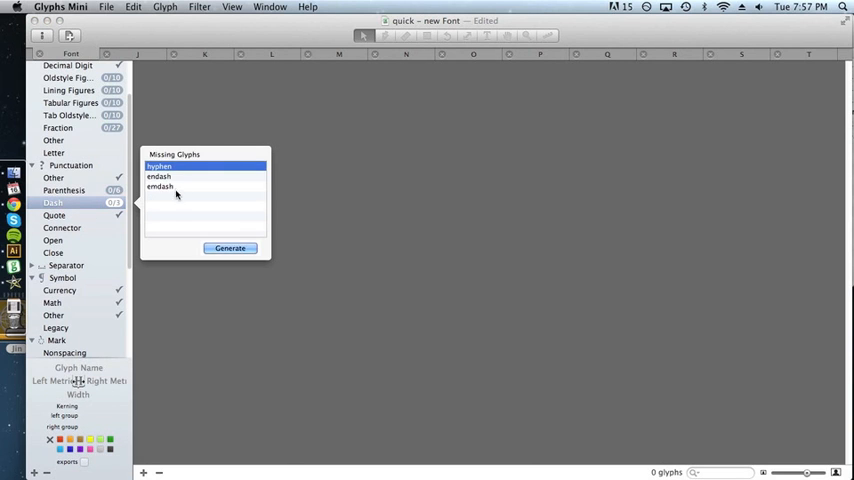
pyautogui.click(230, 248)
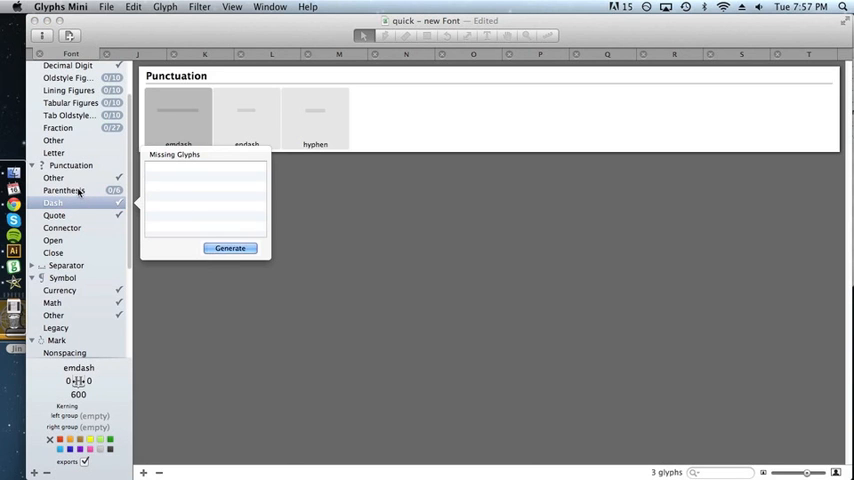
pyautogui.click(64, 192)
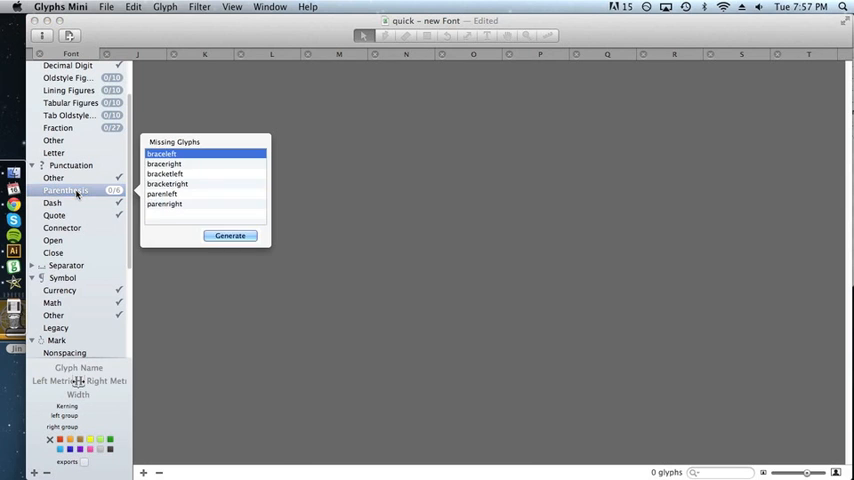
pyautogui.click(230, 236)
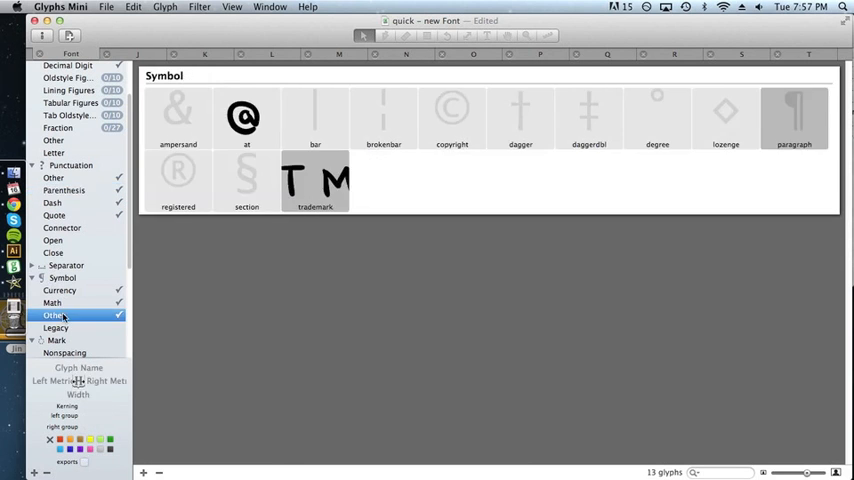
# Paste the brush-stroke drawings into the hyphen and number sign glyphs.
pyautogui.doubleClick(316, 116)
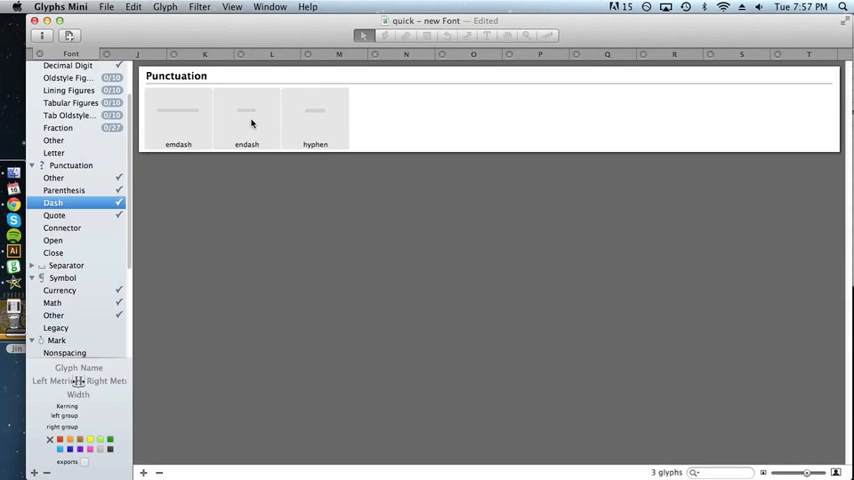
pyautogui.doubleClick(316, 110)
pyautogui.write('1000')
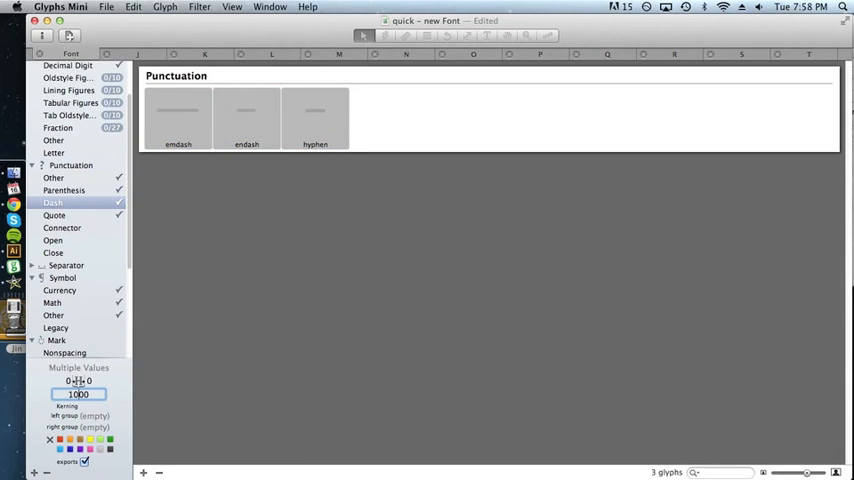
pyautogui.doubleClick(316, 110)
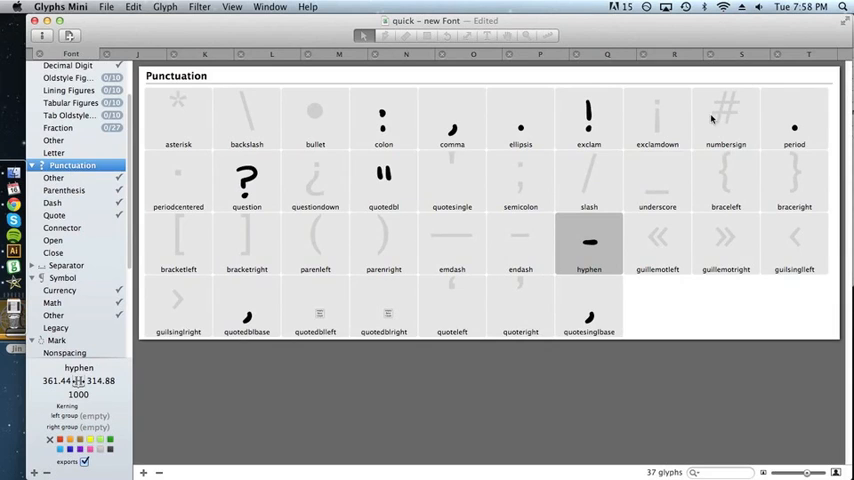
pyautogui.doubleClick(724, 118)
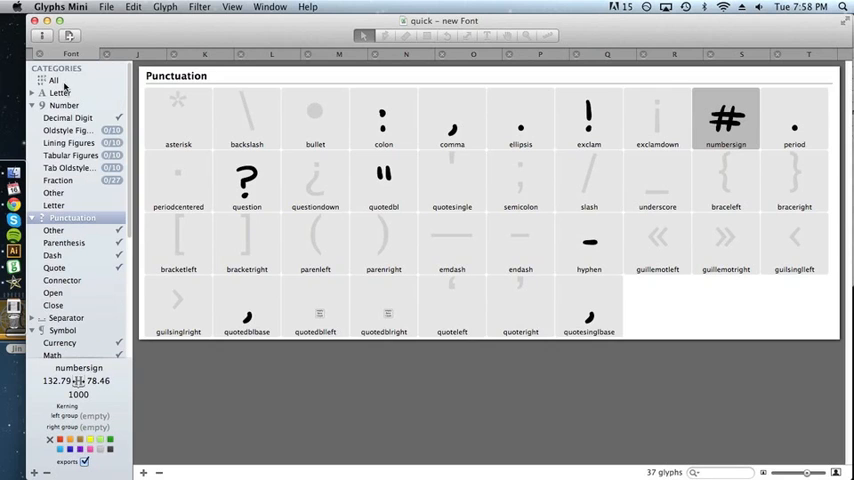
# Set the family name to Quick in Font Info's Names section.
pyautogui.click(64, 104)
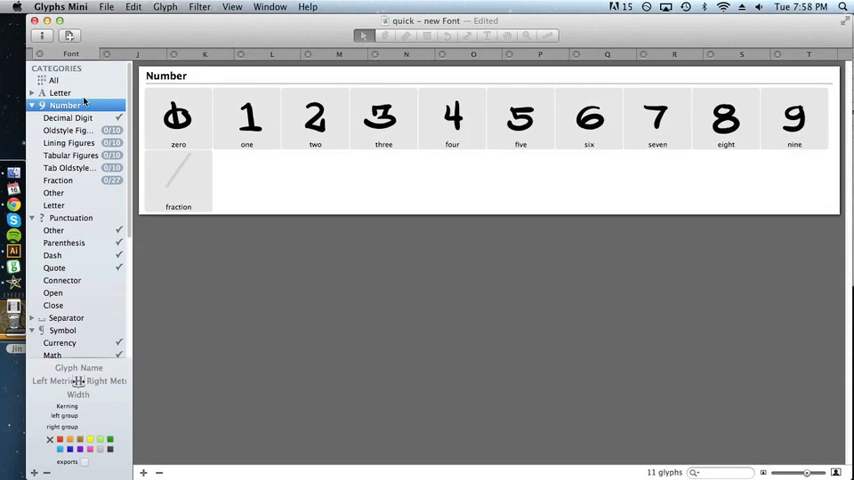
pyautogui.click(106, 8)
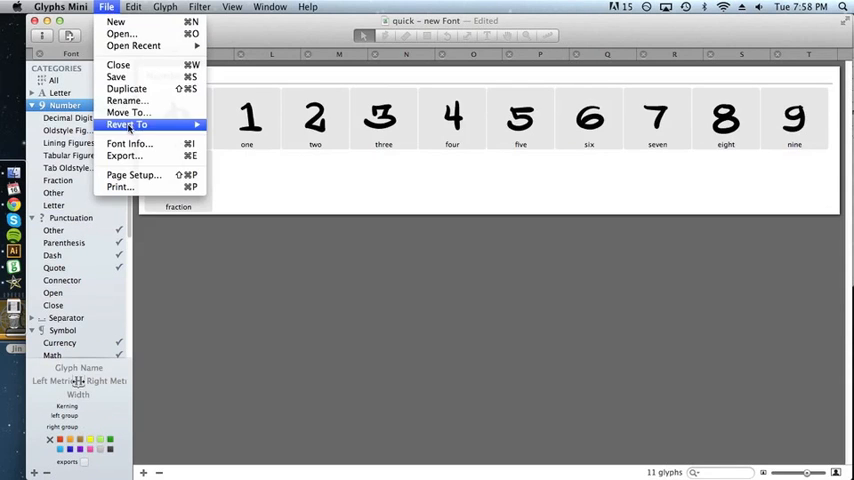
pyautogui.click(128, 144)
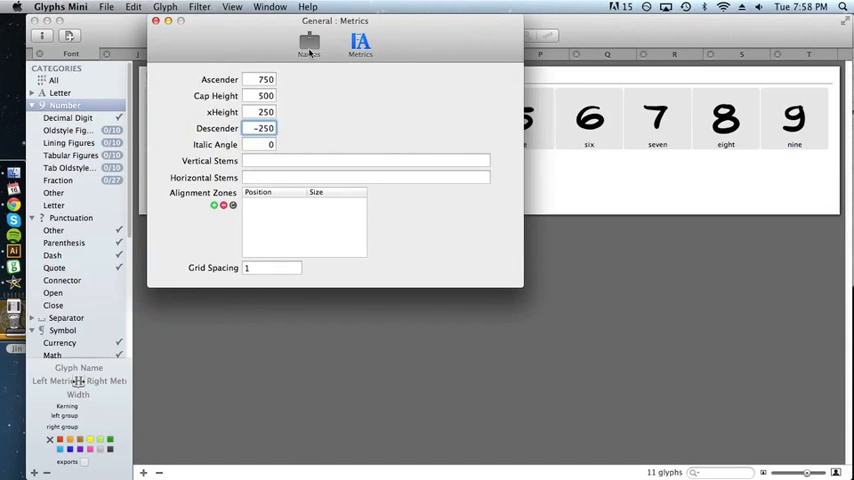
pyautogui.click(308, 42)
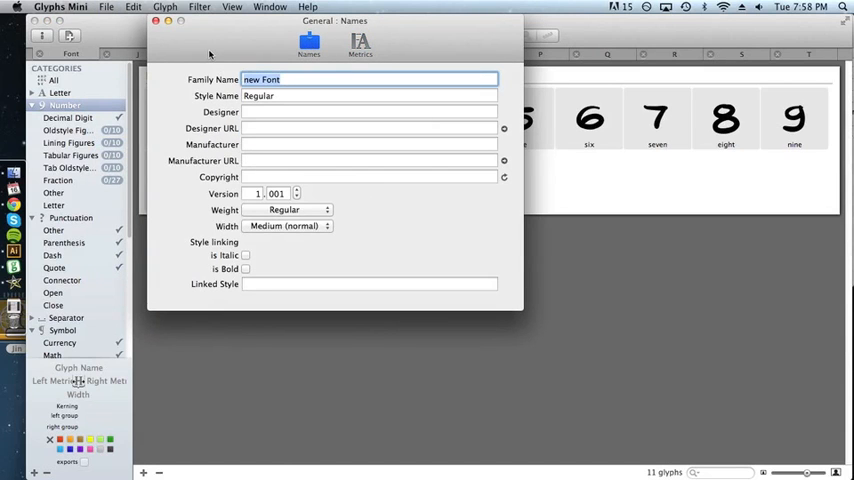
pyautogui.write('Quick')
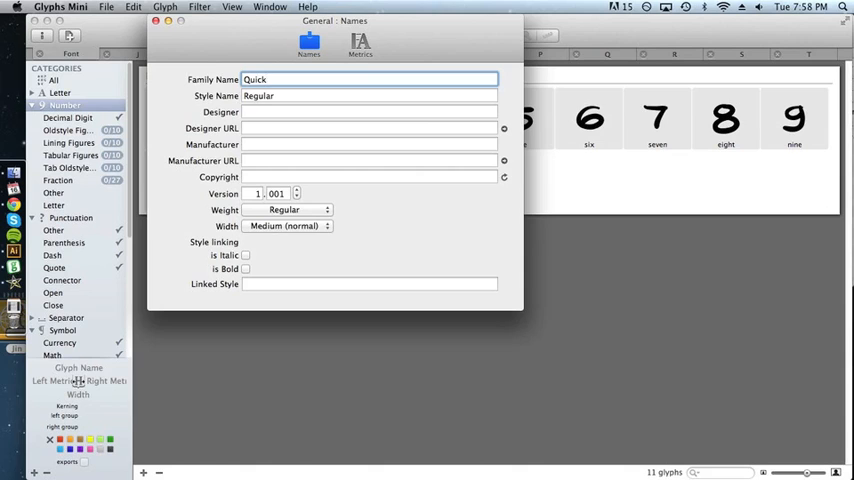
# Fill in the designer name ending 'en Dunkle' and the designer URL starting 'be'.
pyautogui.click(268, 80)
pyautogui.write('B')
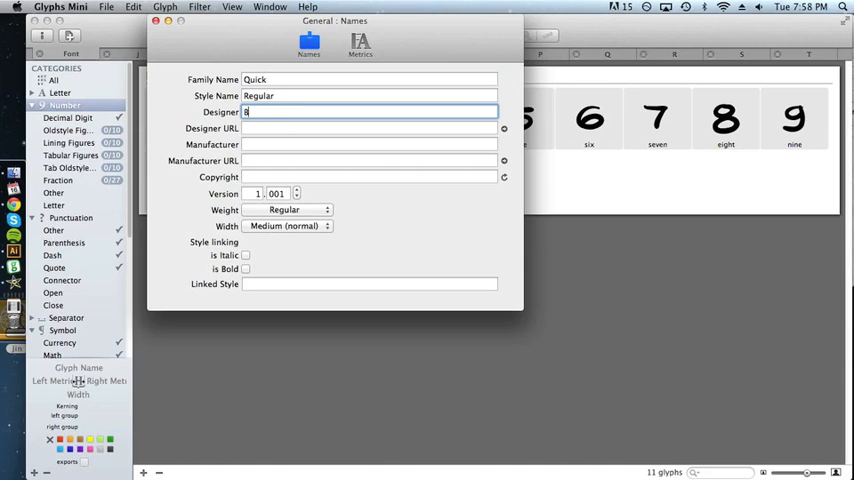
pyautogui.write('en Dunkle')
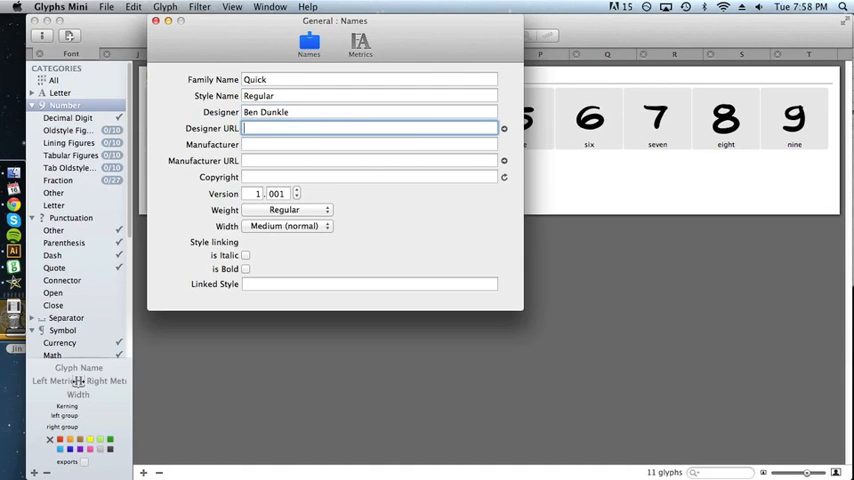
pyautogui.write('bendunkle.com')
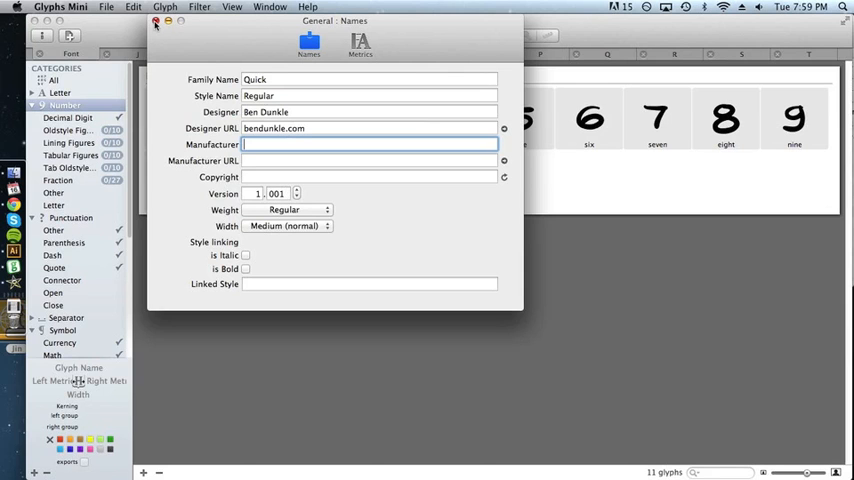
pyautogui.click(106, 8)
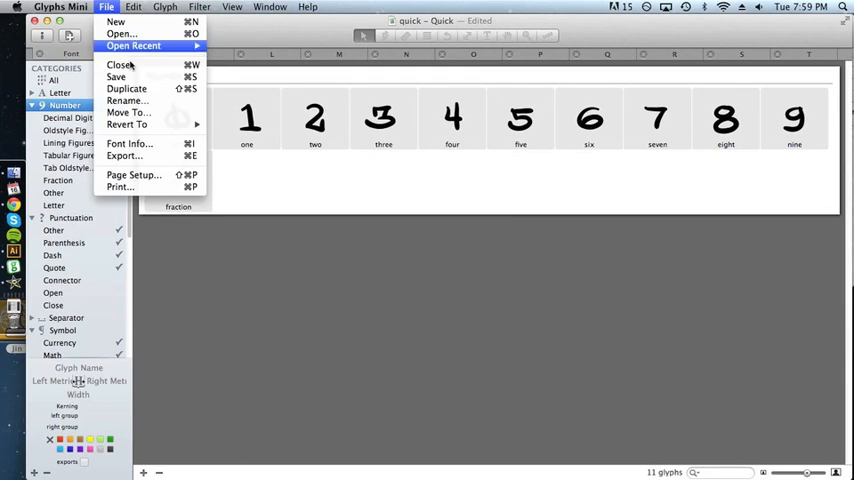
# Export Quick Regular with overlap removal and autohinting into the quick font folder.
pyautogui.click(124, 156)
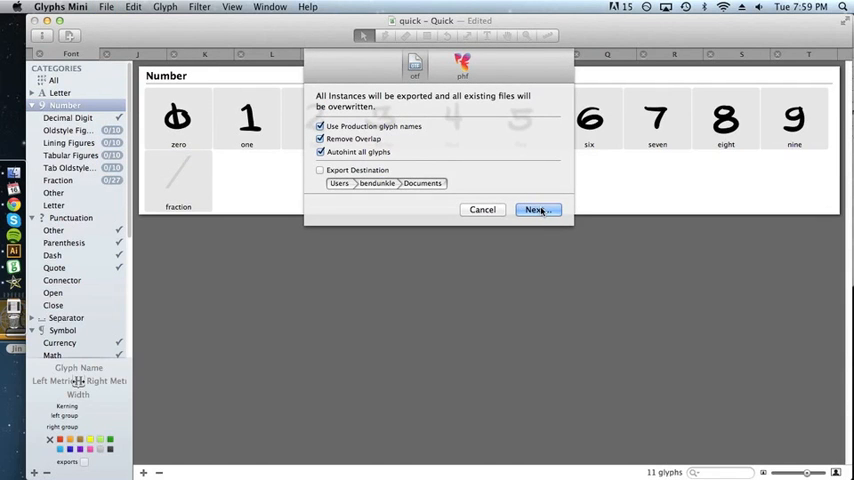
pyautogui.click(538, 210)
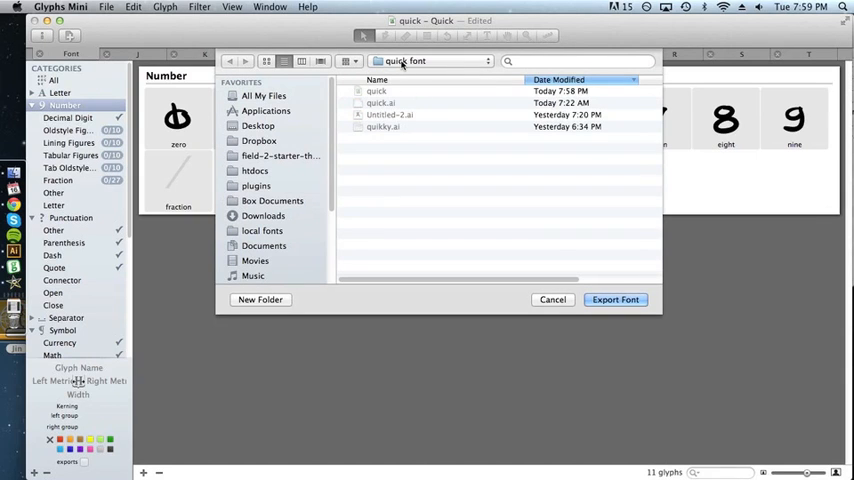
pyautogui.click(614, 300)
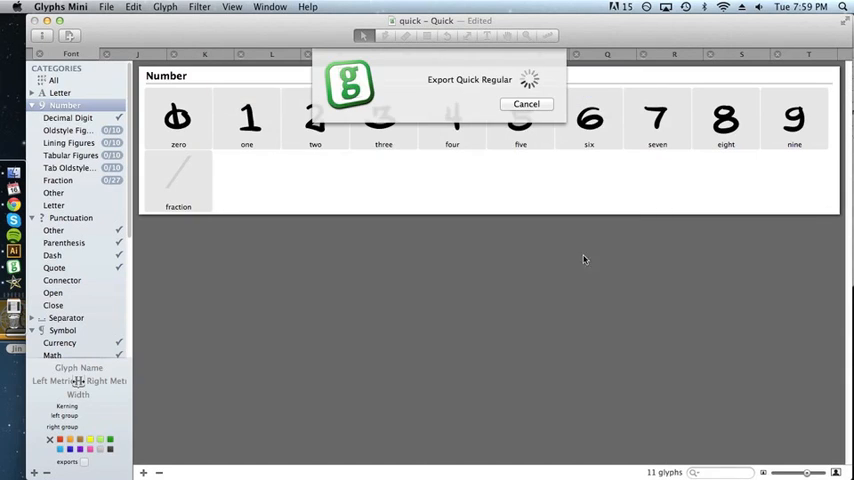
pyautogui.moveTo(544, 164)
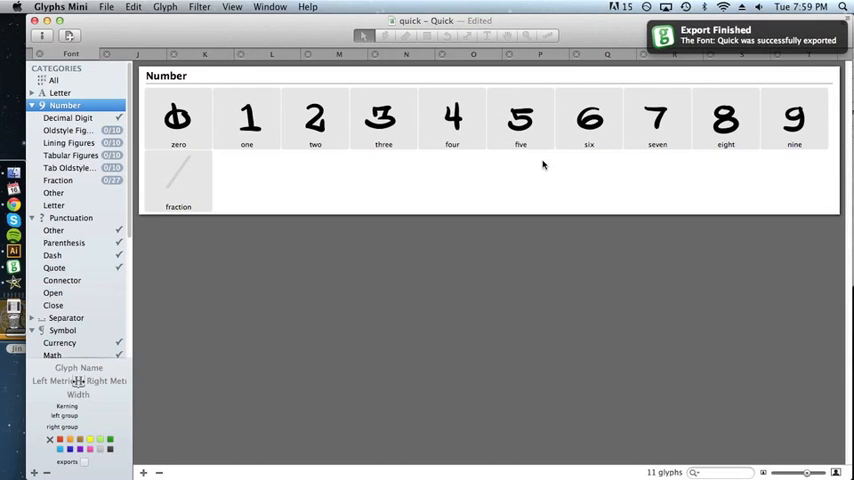
pyautogui.moveTo(548, 158)
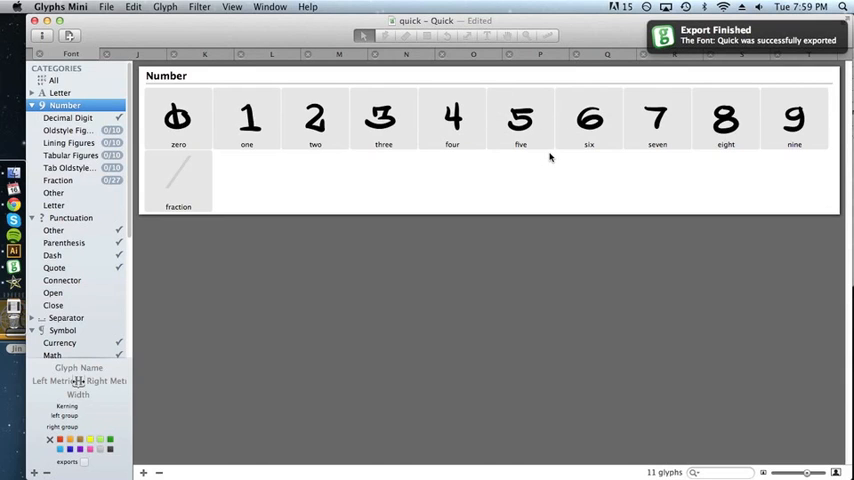